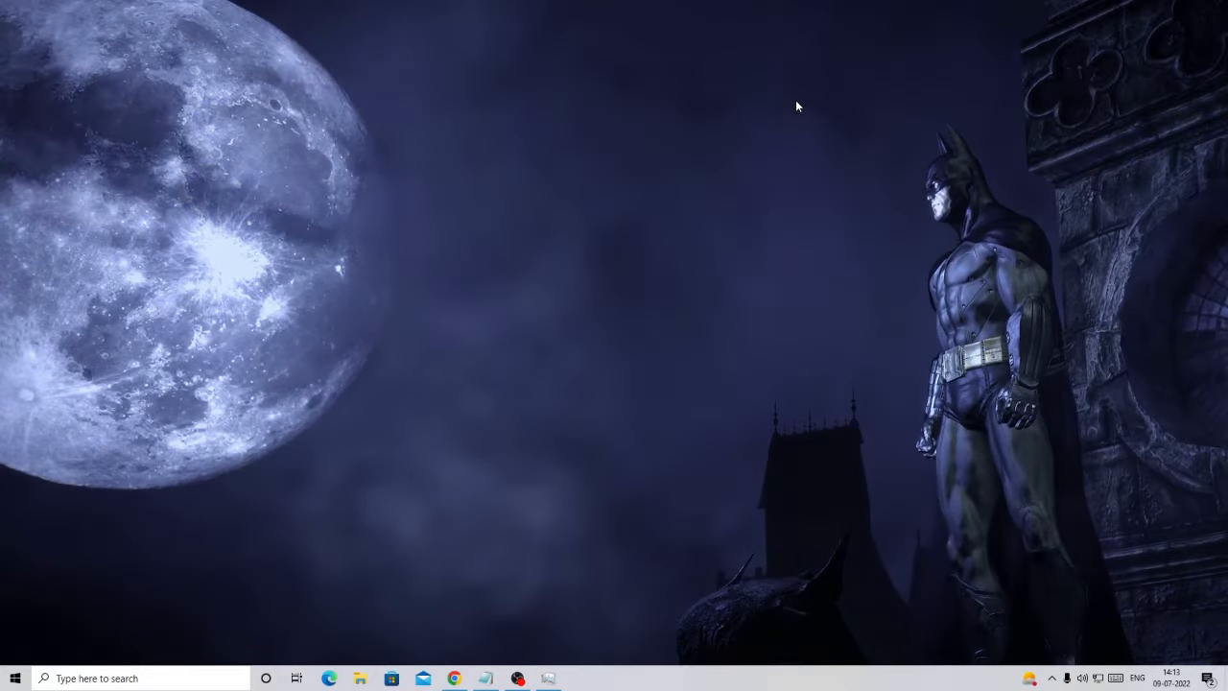
- Bring up the Chrome window from the taskbar, showing the YouTube channel's videos
left_click(455, 679)
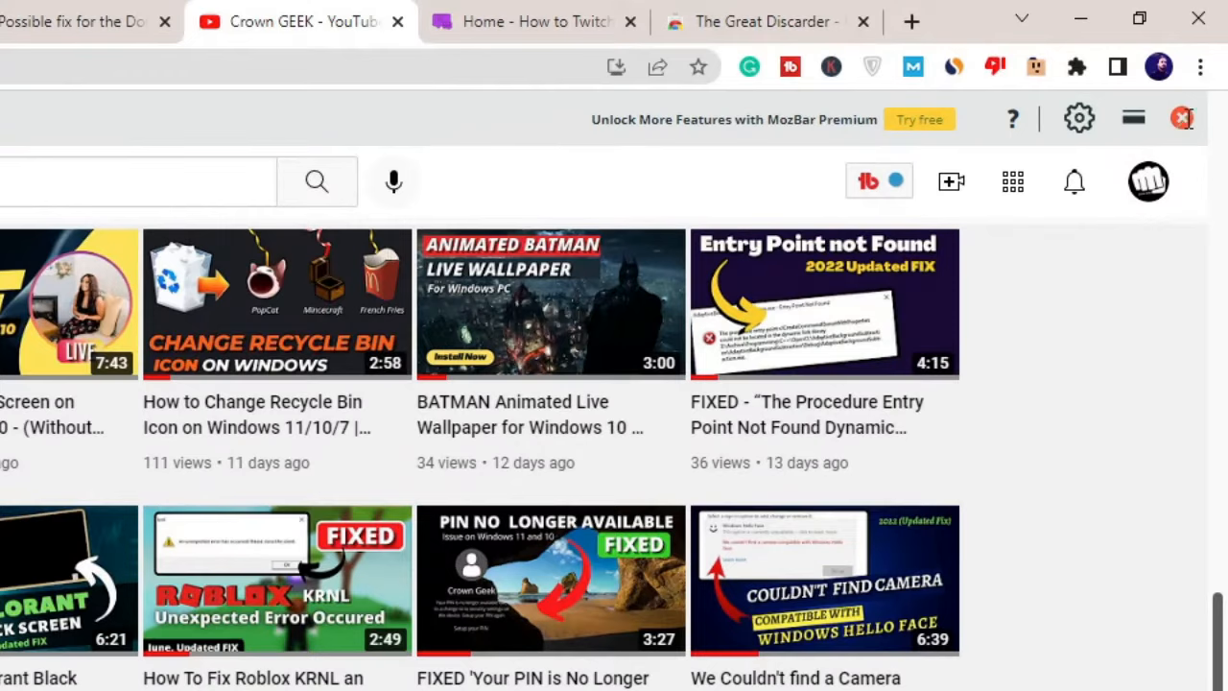
- Open Chrome's Task Manager and scroll down through the process list
left_click(1200, 67)
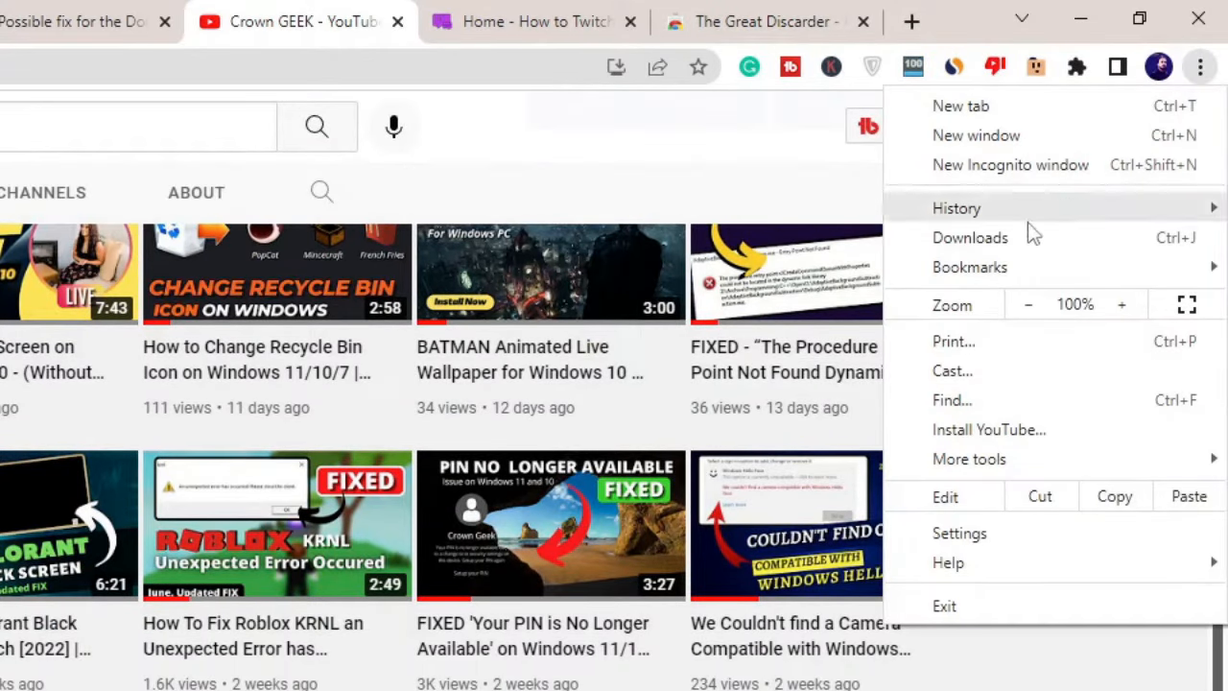
mouse_move(969, 459)
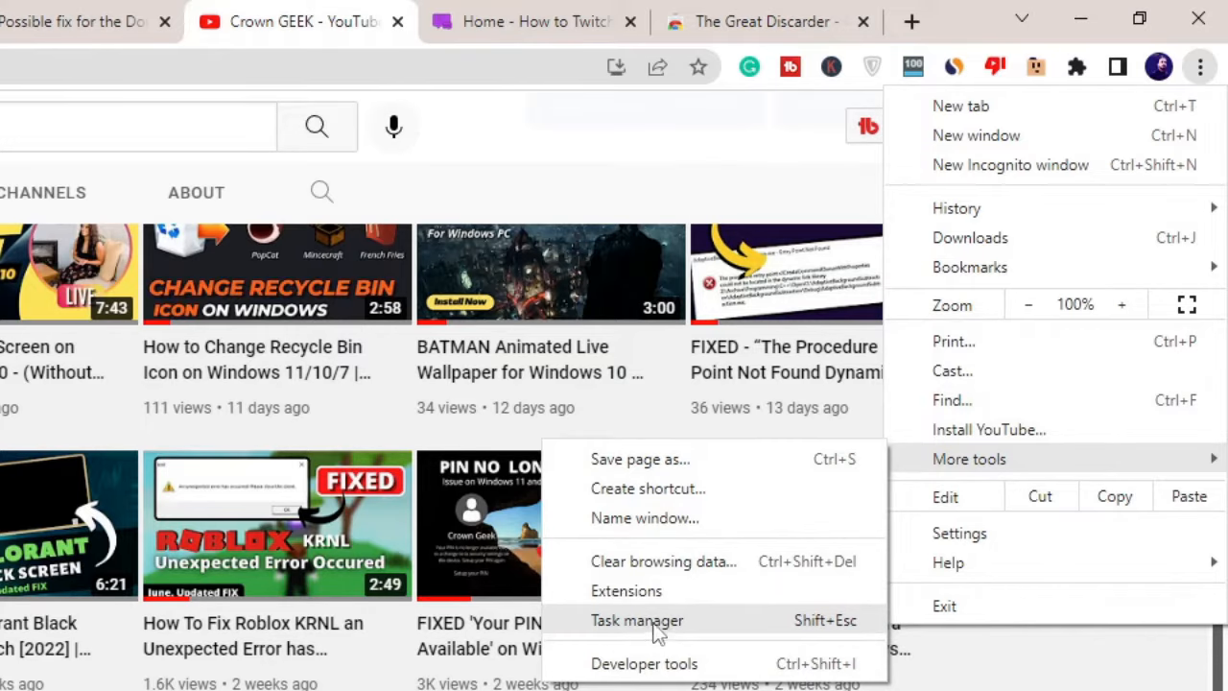
left_click(637, 620)
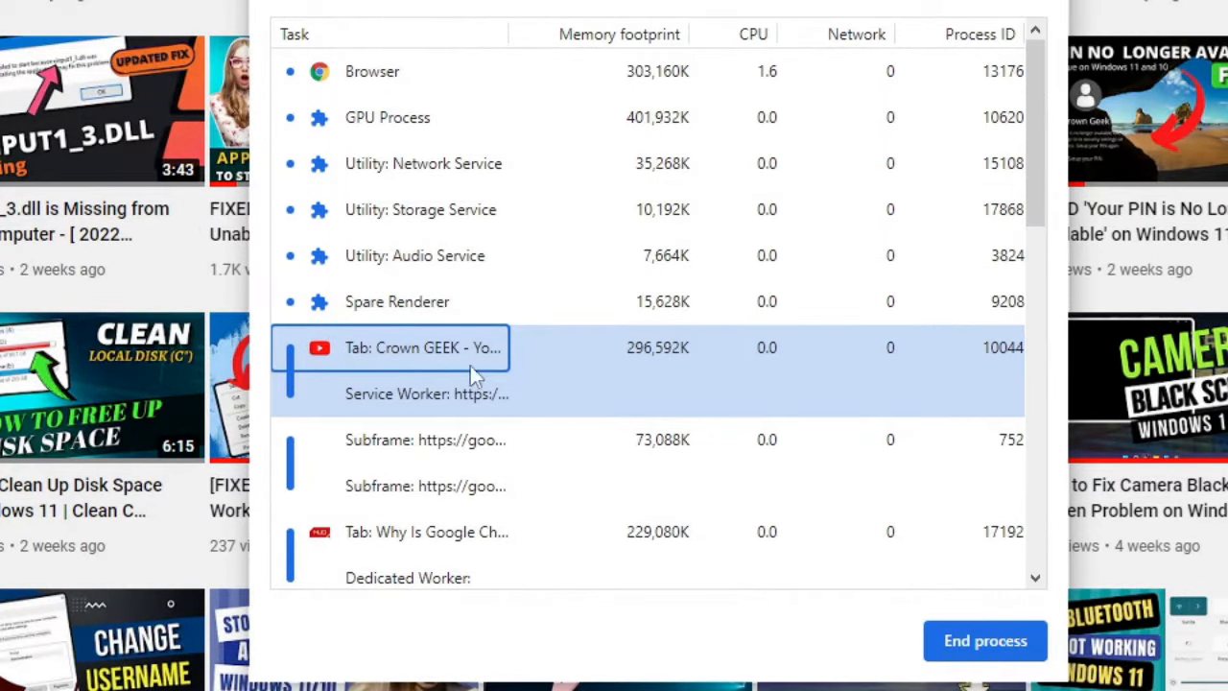
scroll("down", 3)
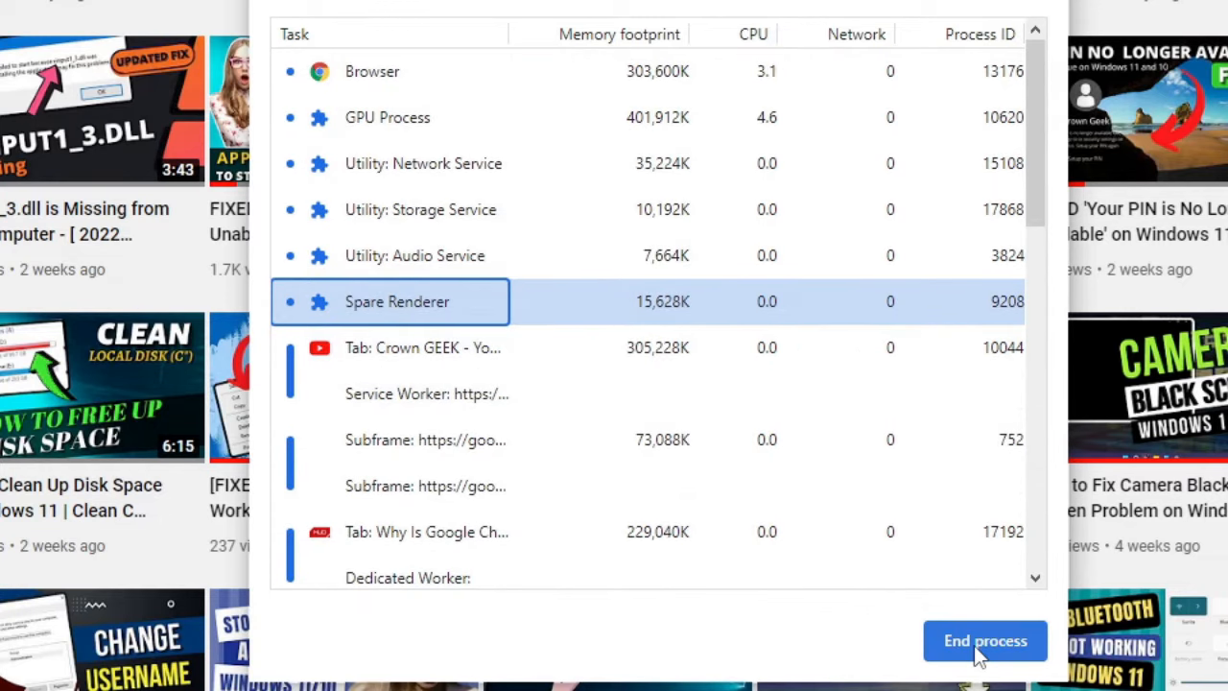
scroll("down", 3)
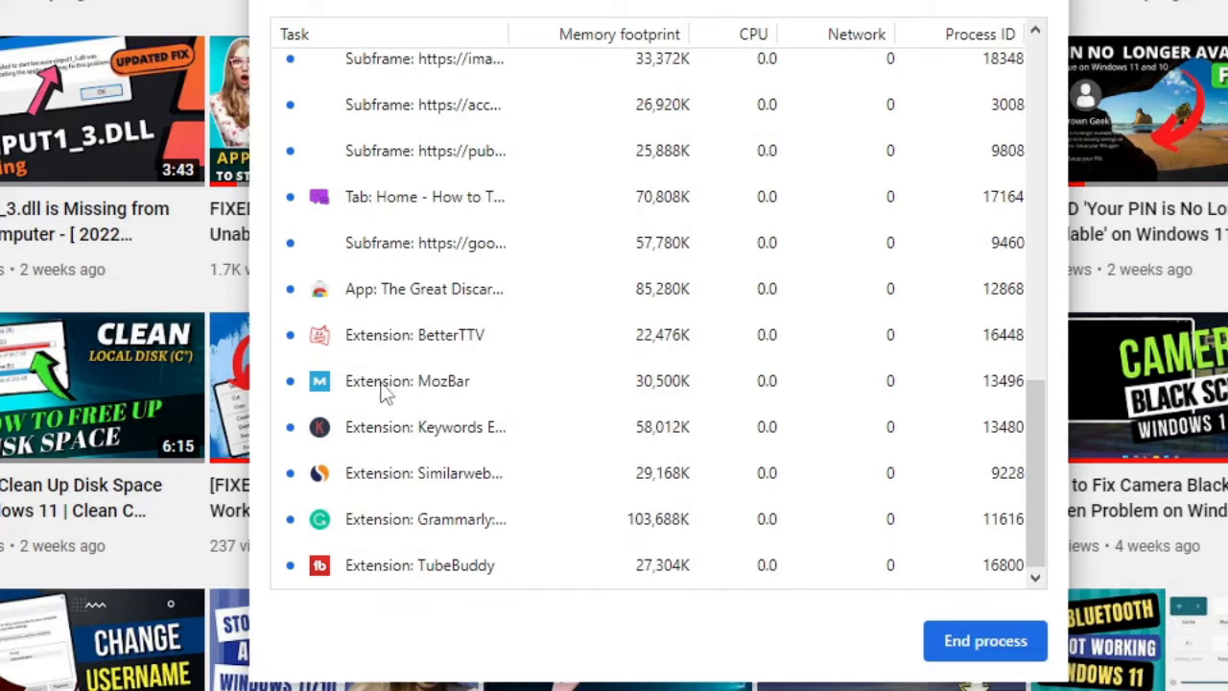
mouse_move(426, 588)
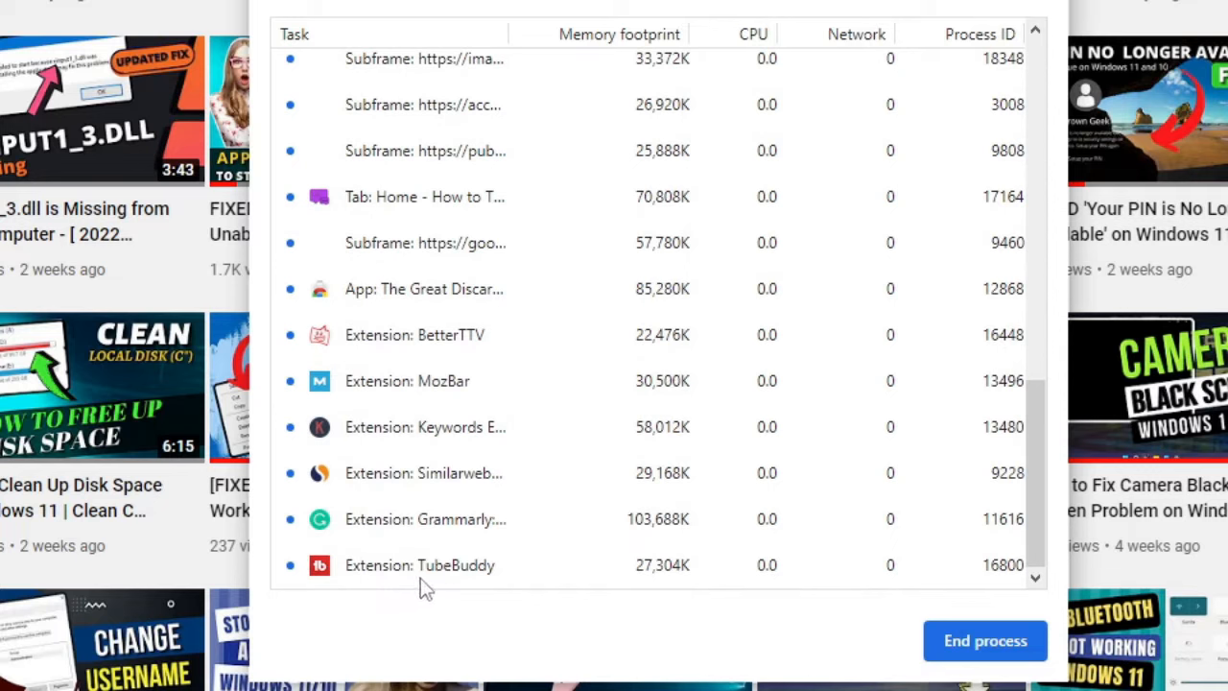
- Select the Keywords Everywhere, BetterTTV and Grammarly extension processes in Task Manager
left_click(425, 427)
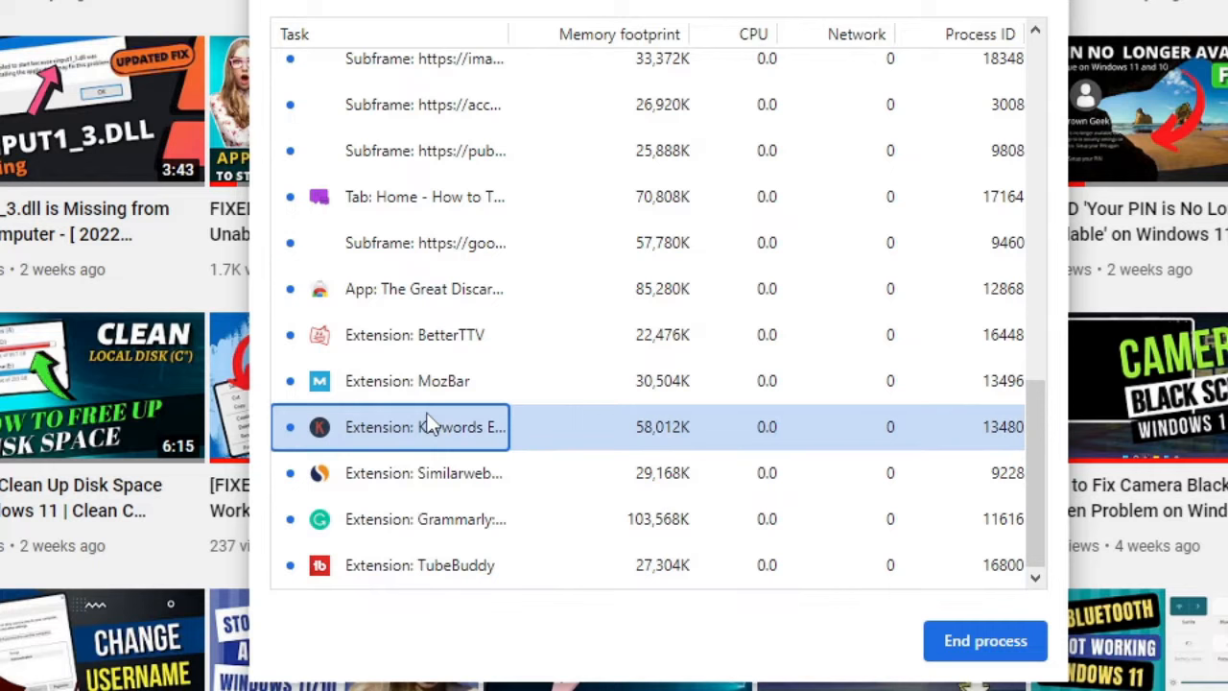
left_click(423, 334)
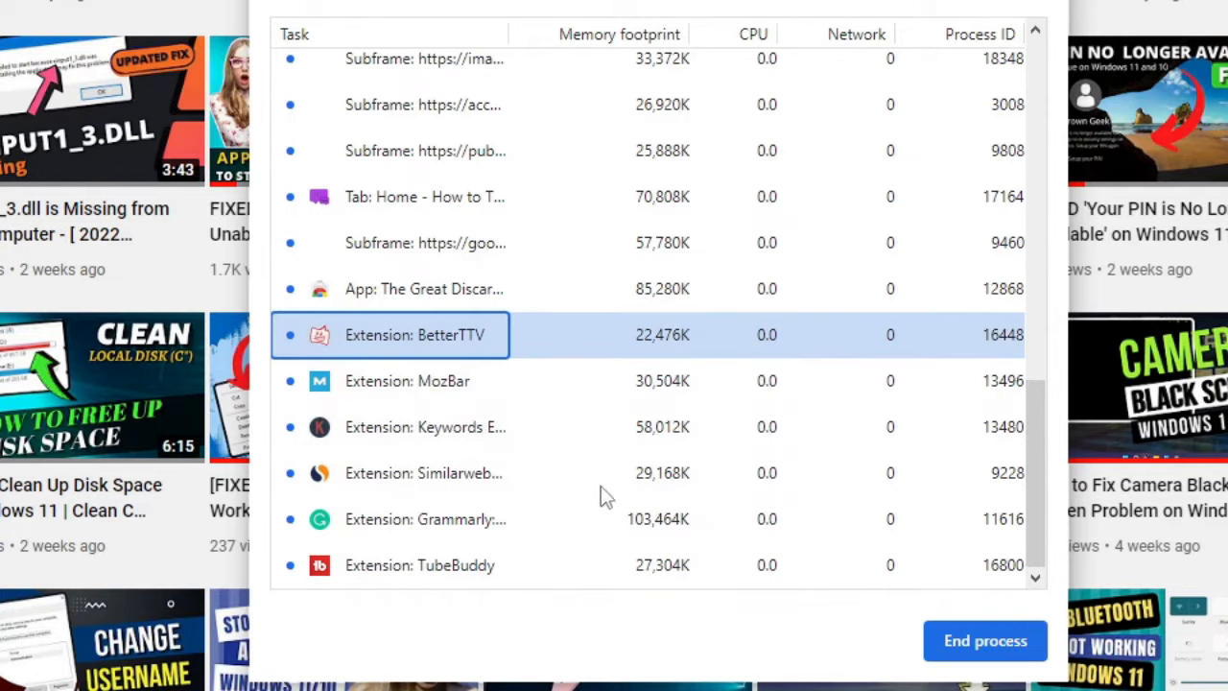
mouse_move(605, 499)
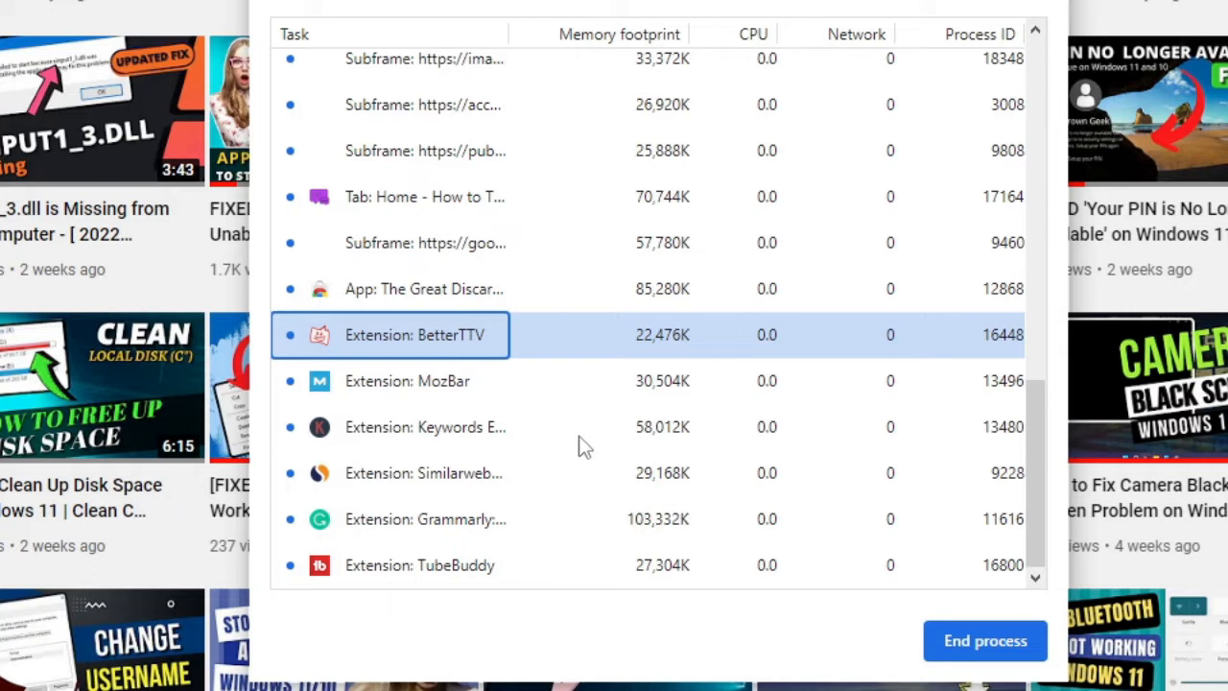
left_click(425, 427)
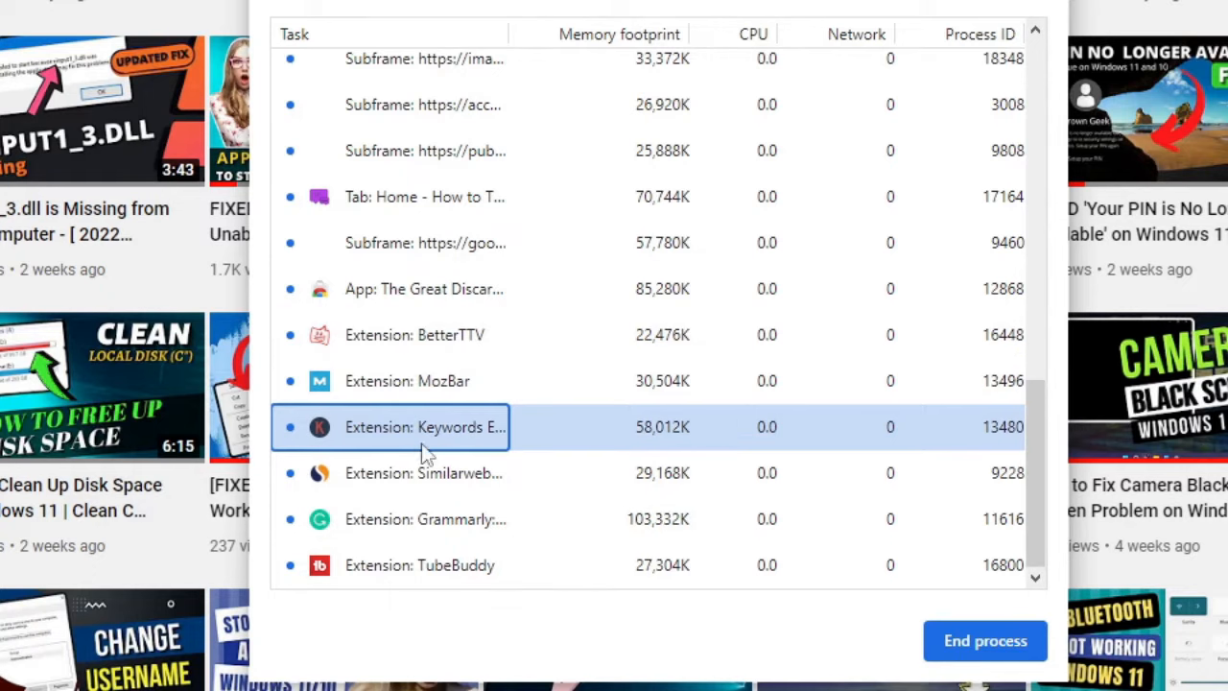
left_click(425, 519)
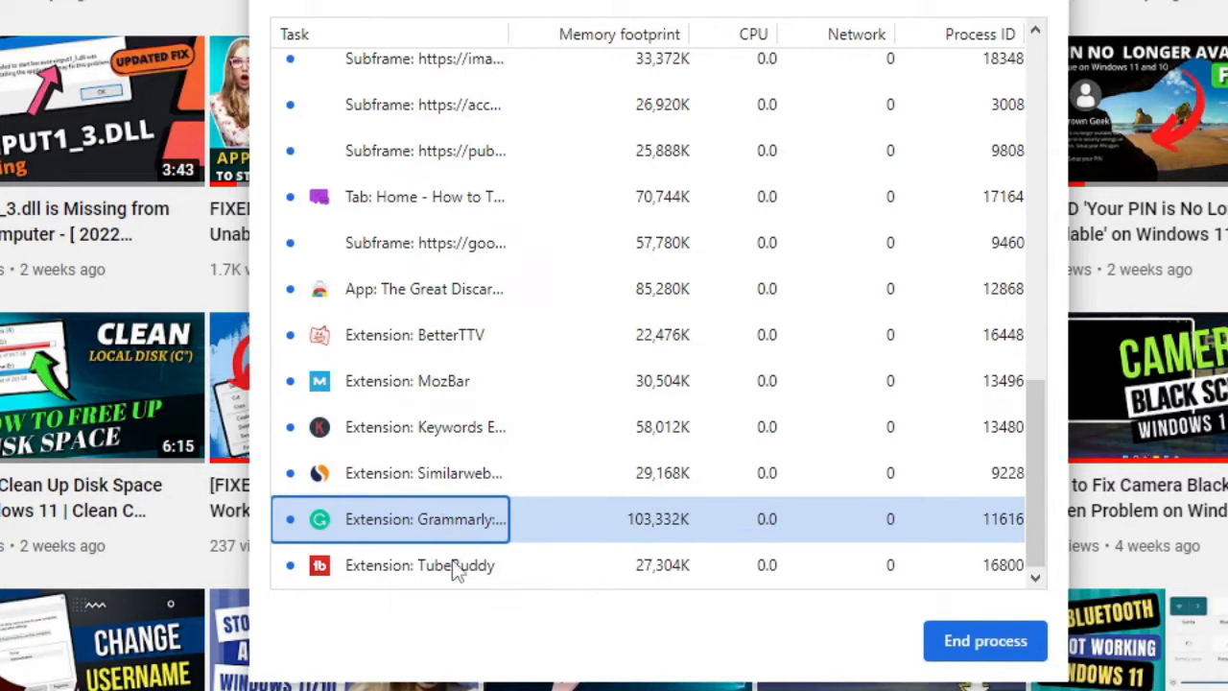
mouse_move(456, 565)
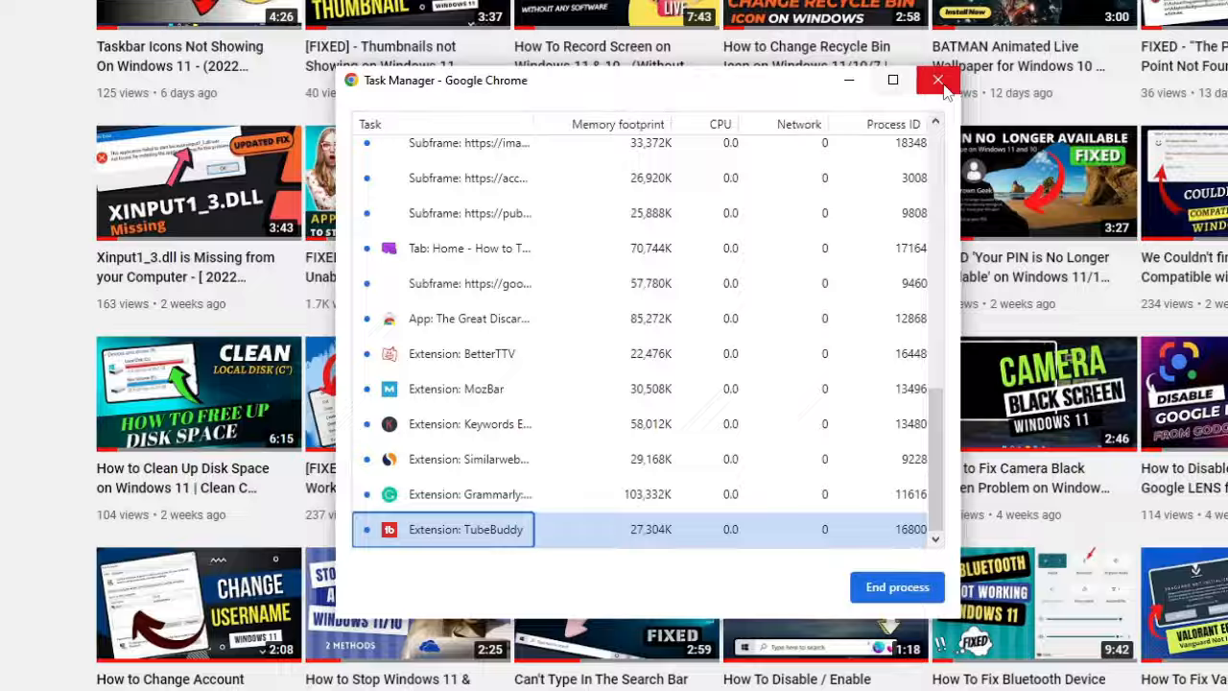
- Close Task Manager and bring up Chrome's Extensions page via More tools
left_click(938, 80)
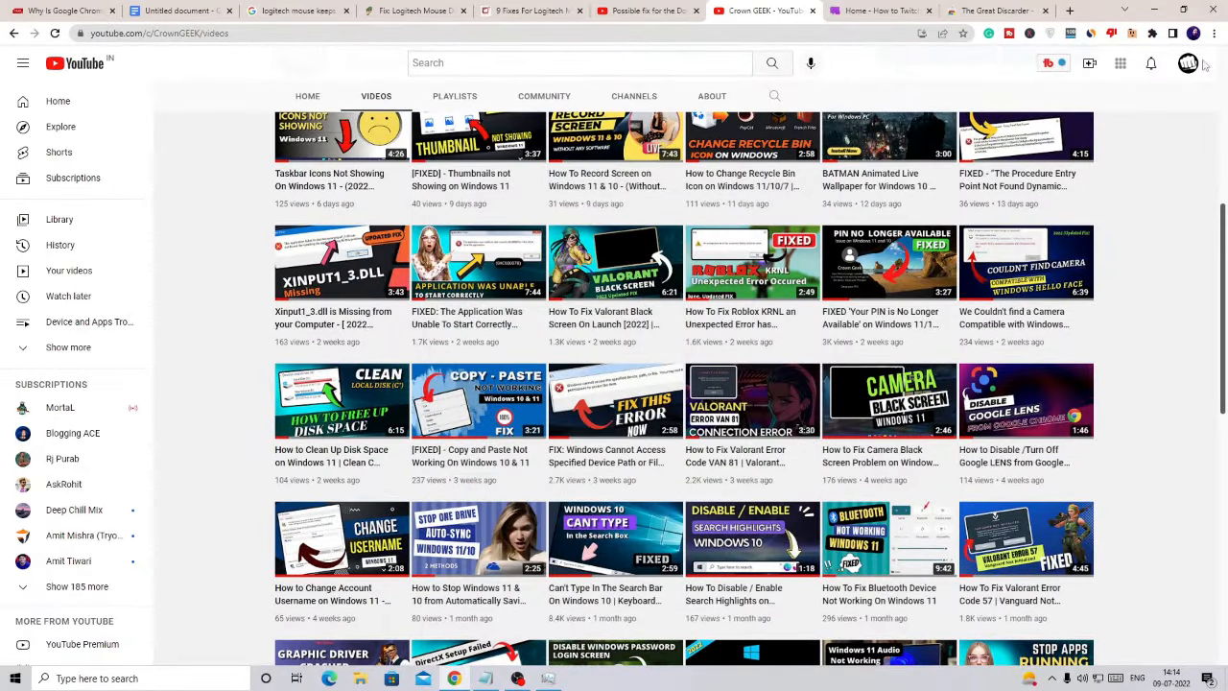
left_click(1200, 66)
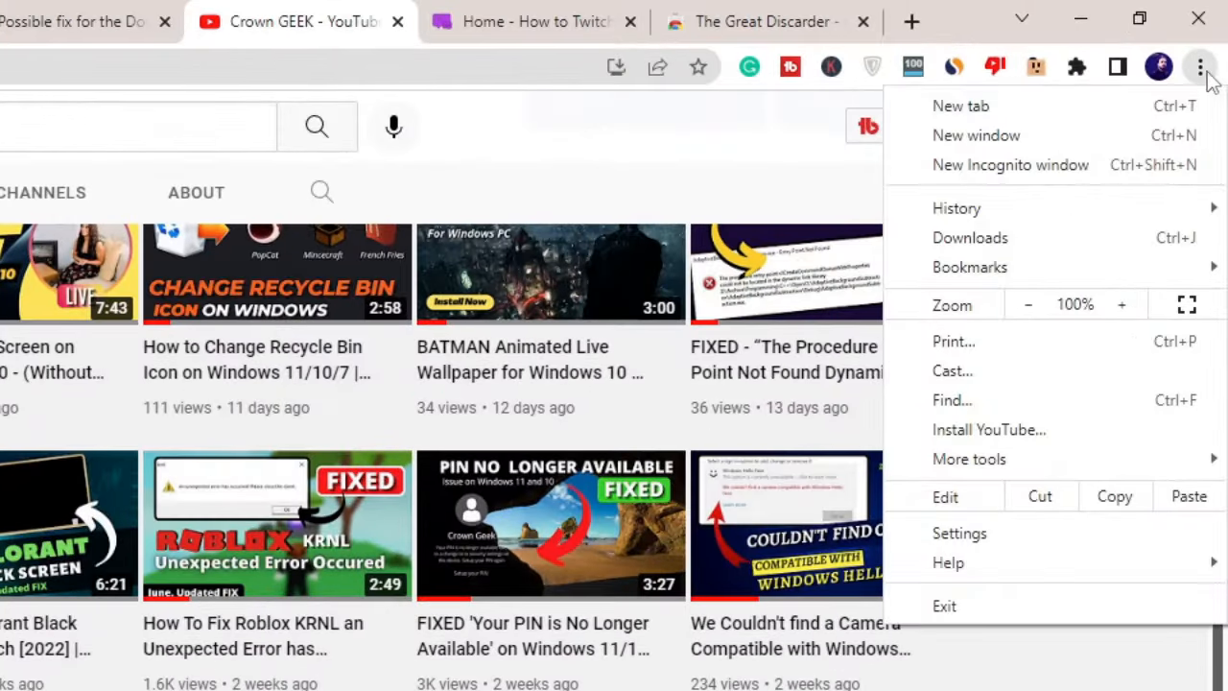
left_click(969, 459)
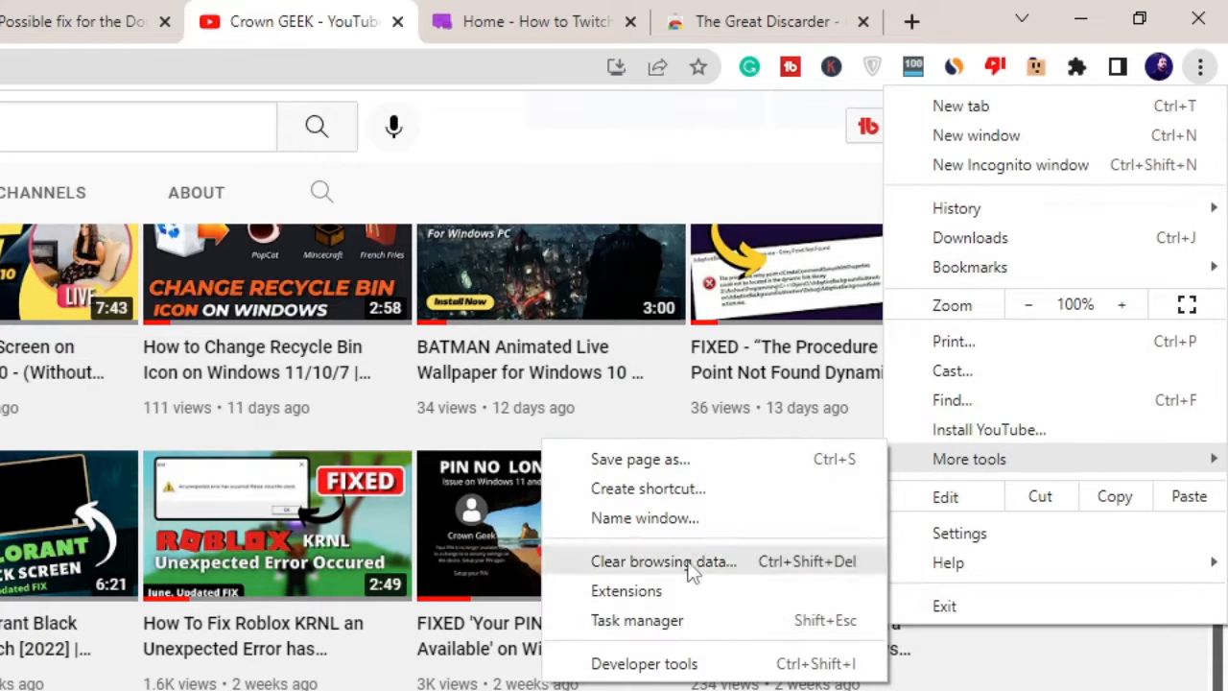
left_click(626, 590)
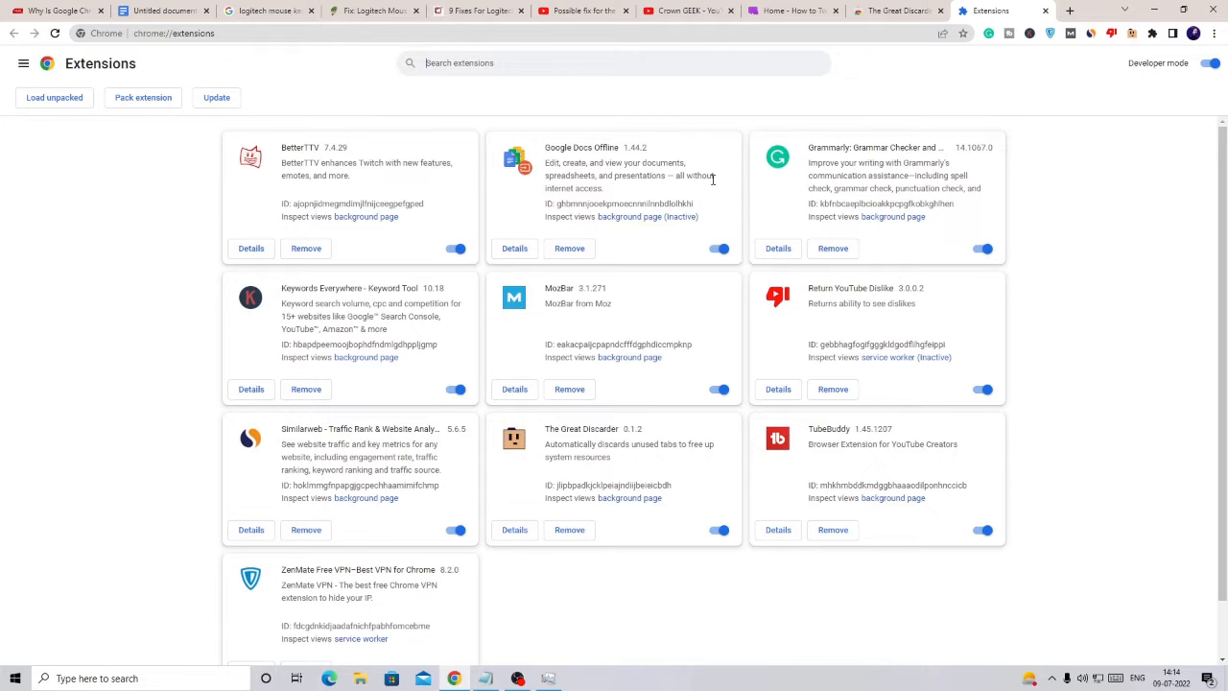
mouse_move(606, 162)
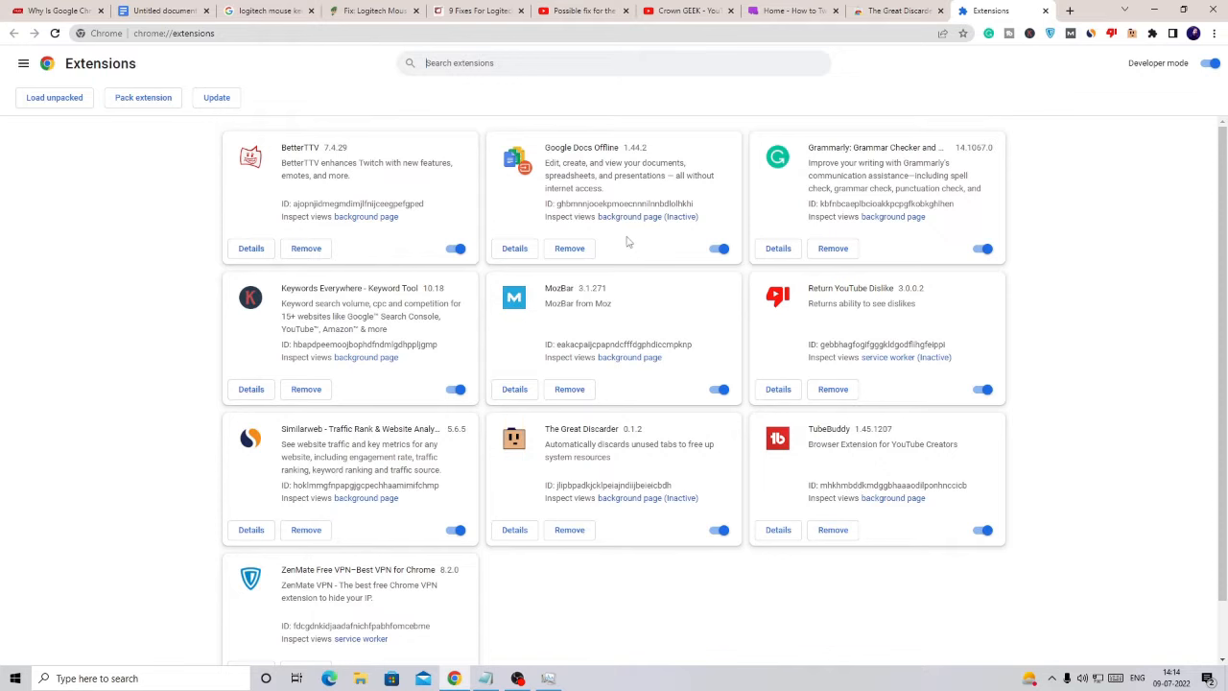
mouse_move(618, 241)
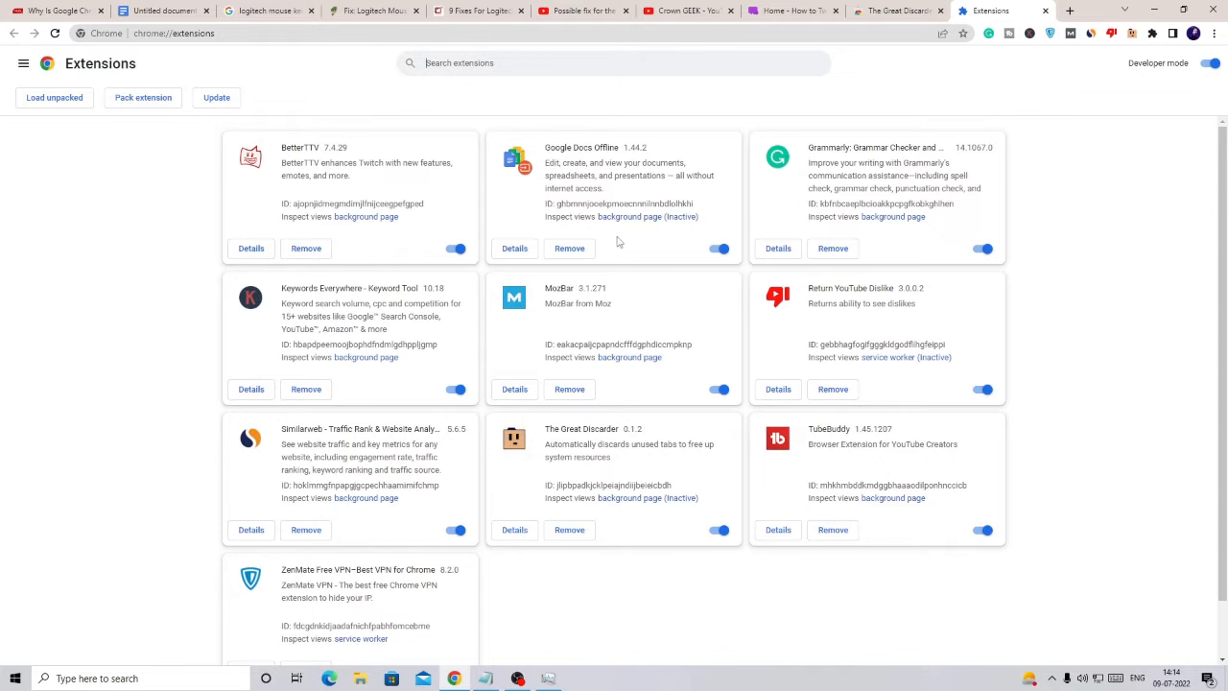
mouse_move(495, 223)
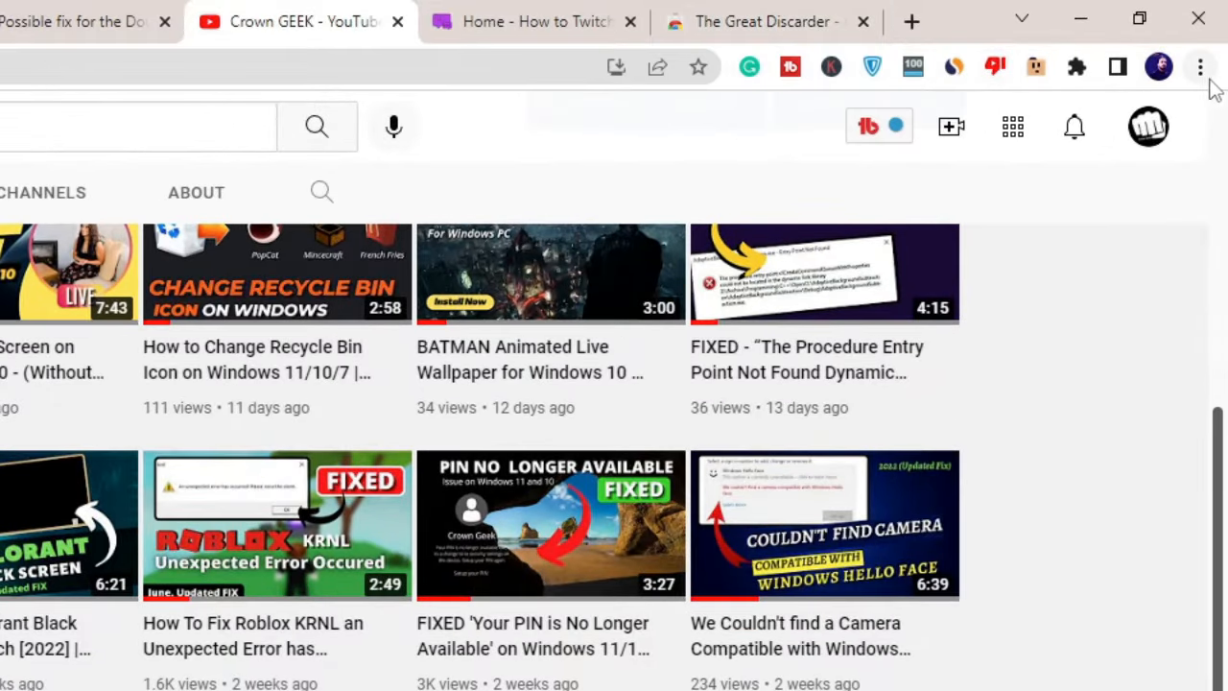
- In Settings > System, leave 'Continue running background apps when Chrome is closed' switched off
left_click(1200, 66)
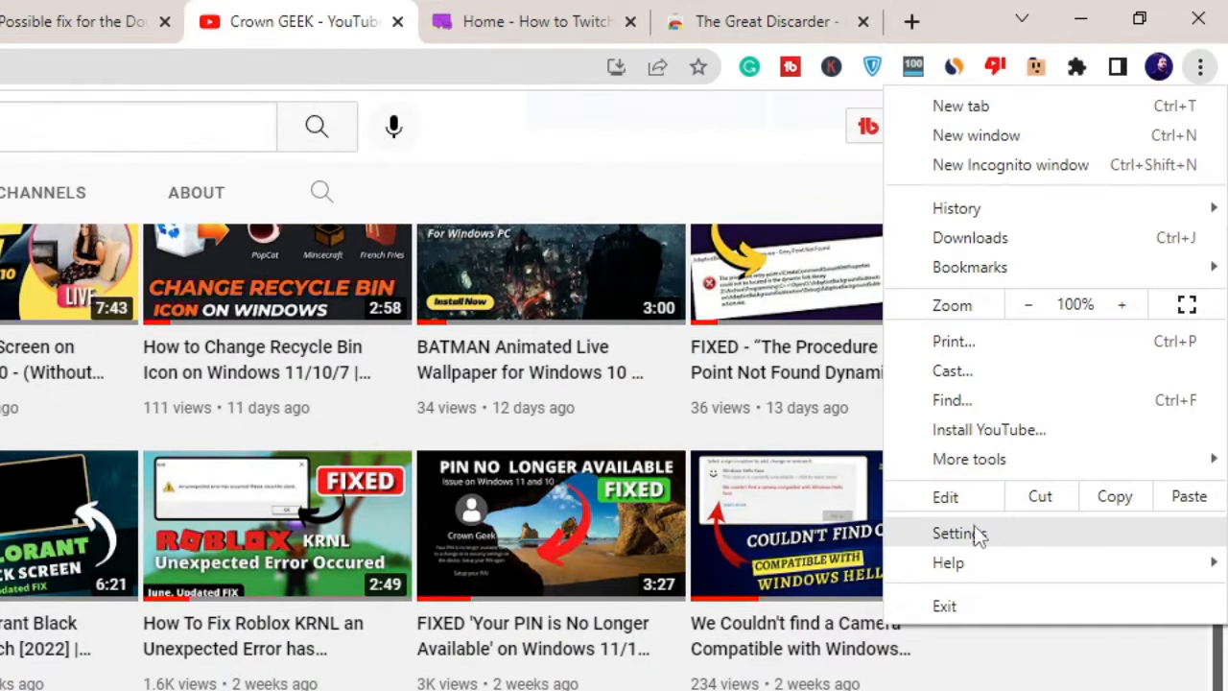
left_click(954, 534)
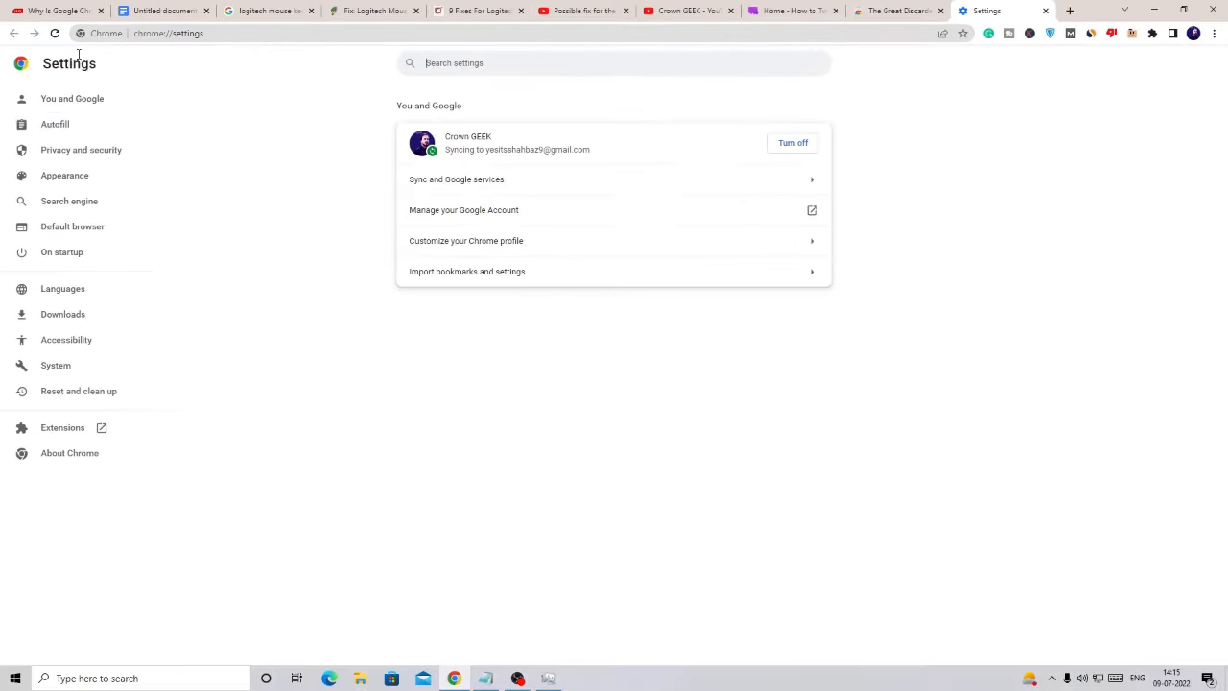
left_click(56, 364)
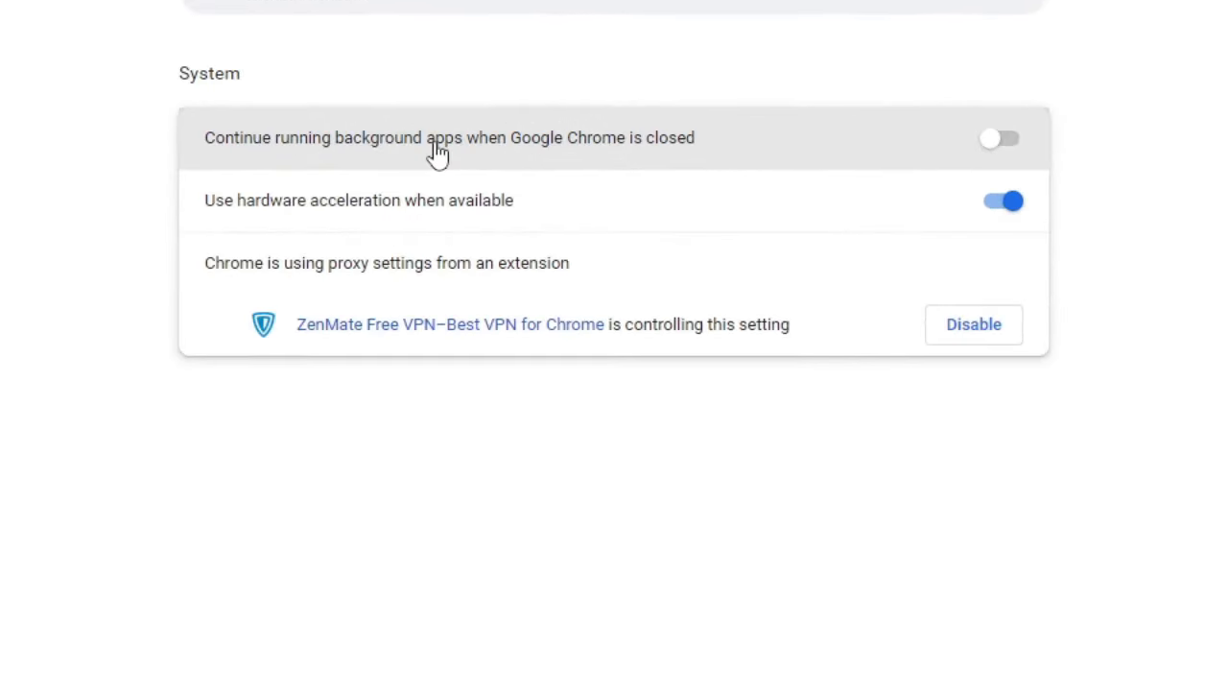
mouse_move(789, 163)
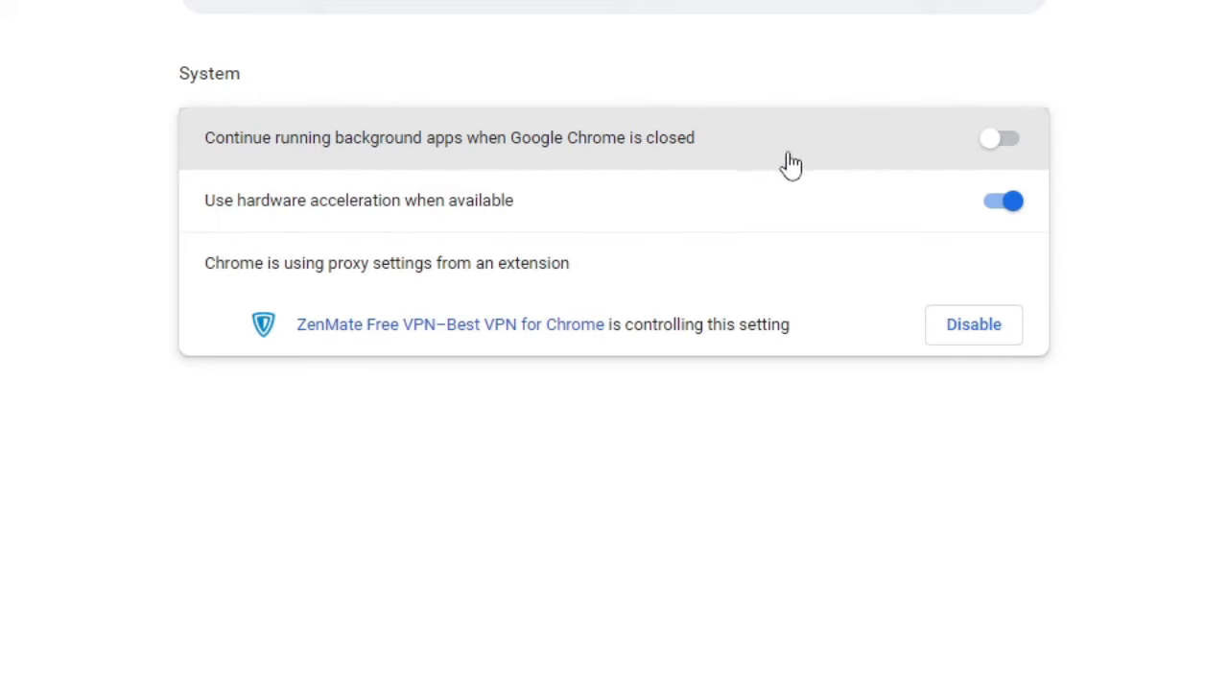
left_click(1002, 137)
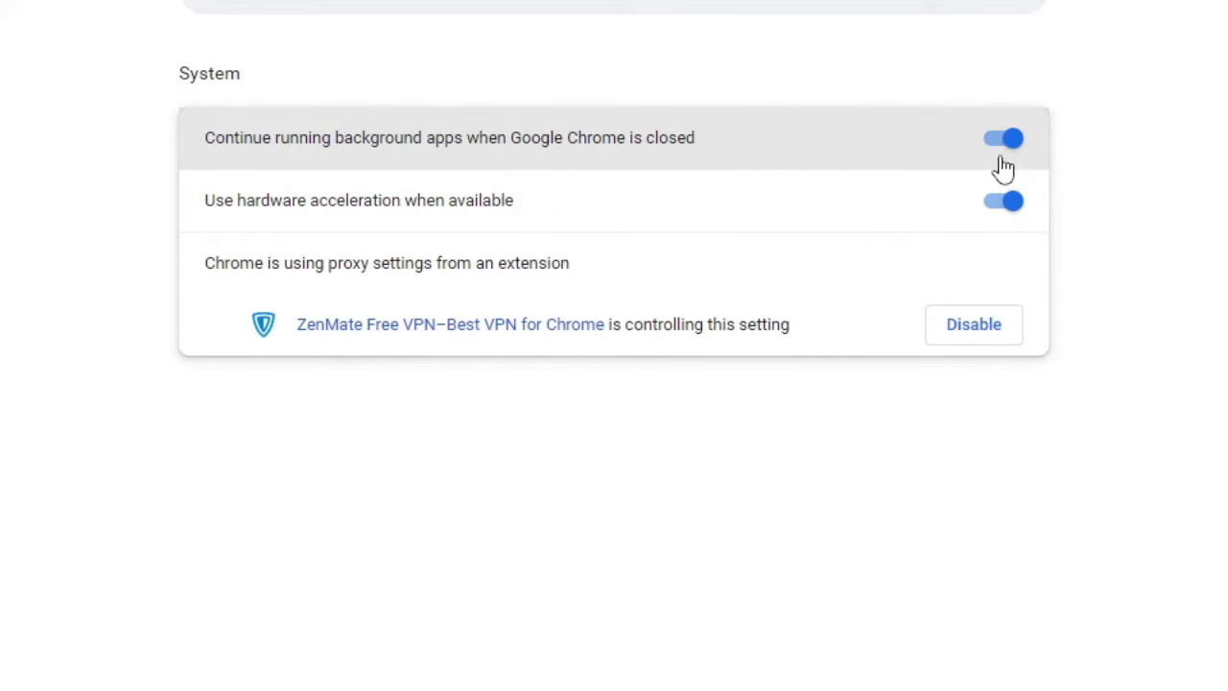
mouse_move(466, 199)
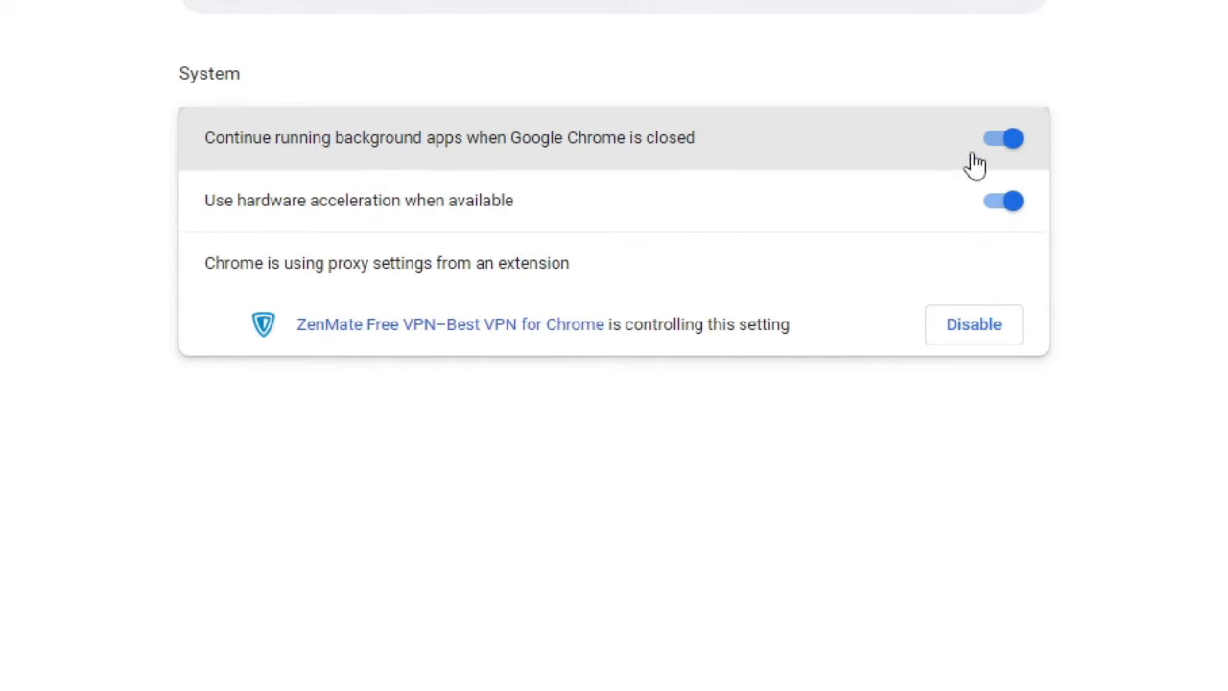
left_click(1001, 137)
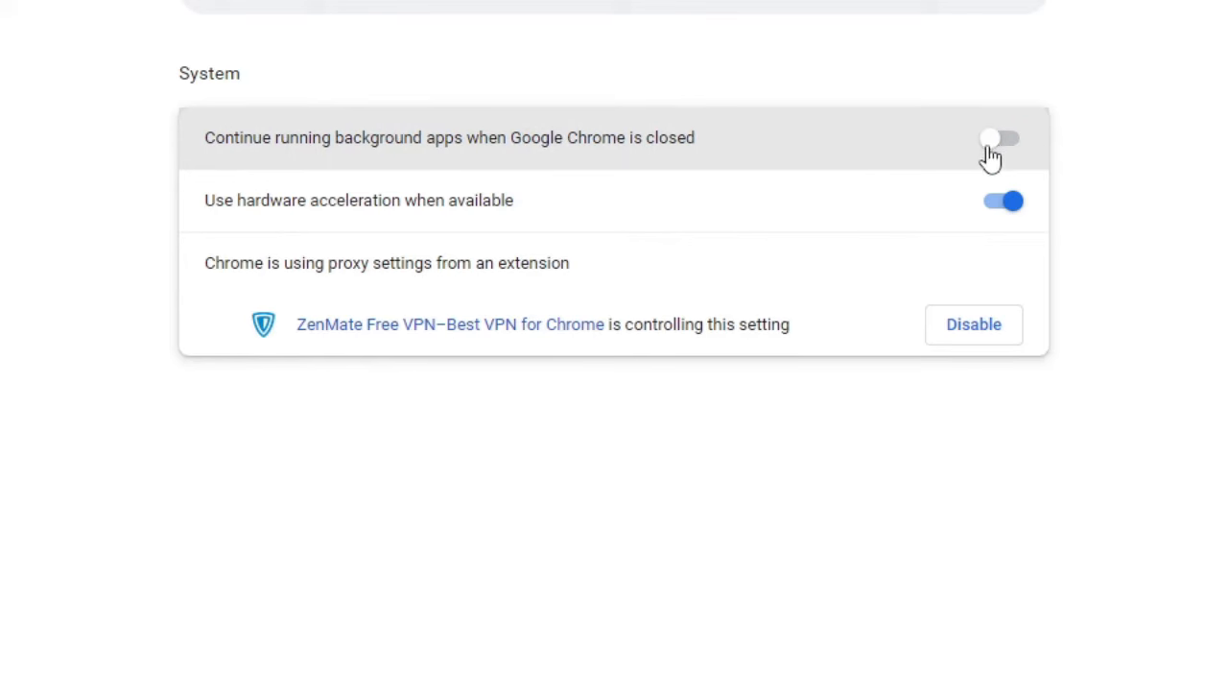
mouse_move(970, 161)
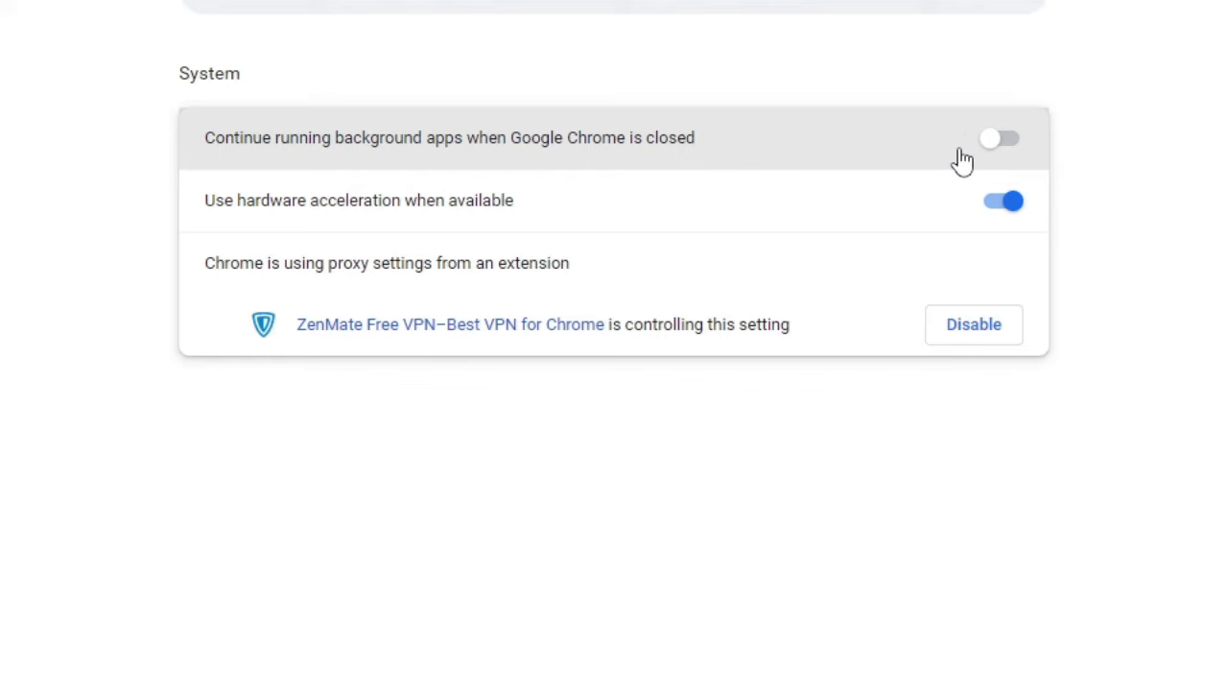
mouse_move(1043, 208)
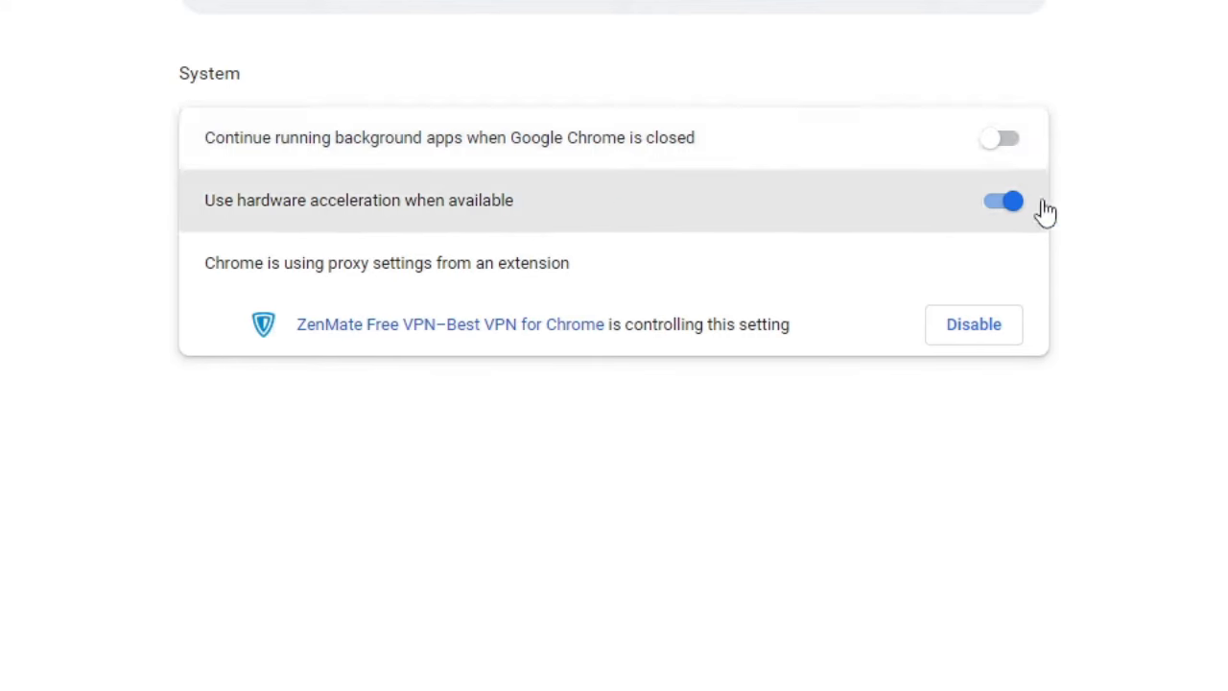
mouse_move(999, 137)
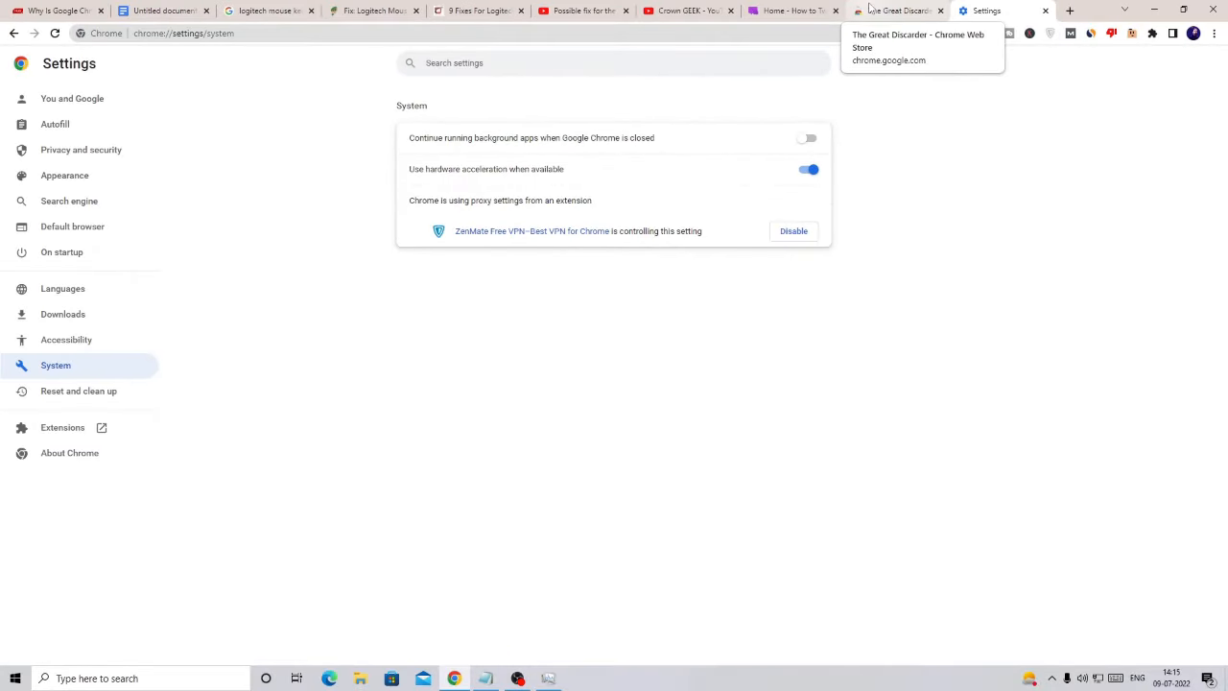
- Switch to The Great Discarder's Chrome Web Store tab showing 'Remove from Chrome'
left_click(897, 11)
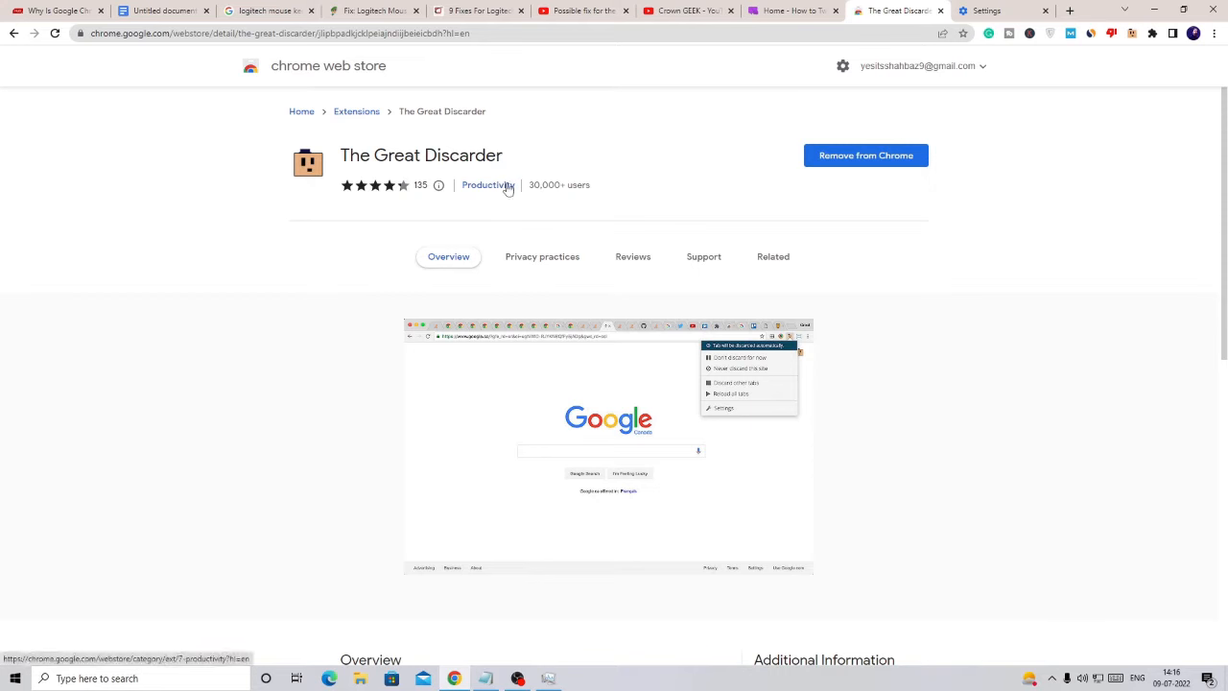
mouse_move(494, 151)
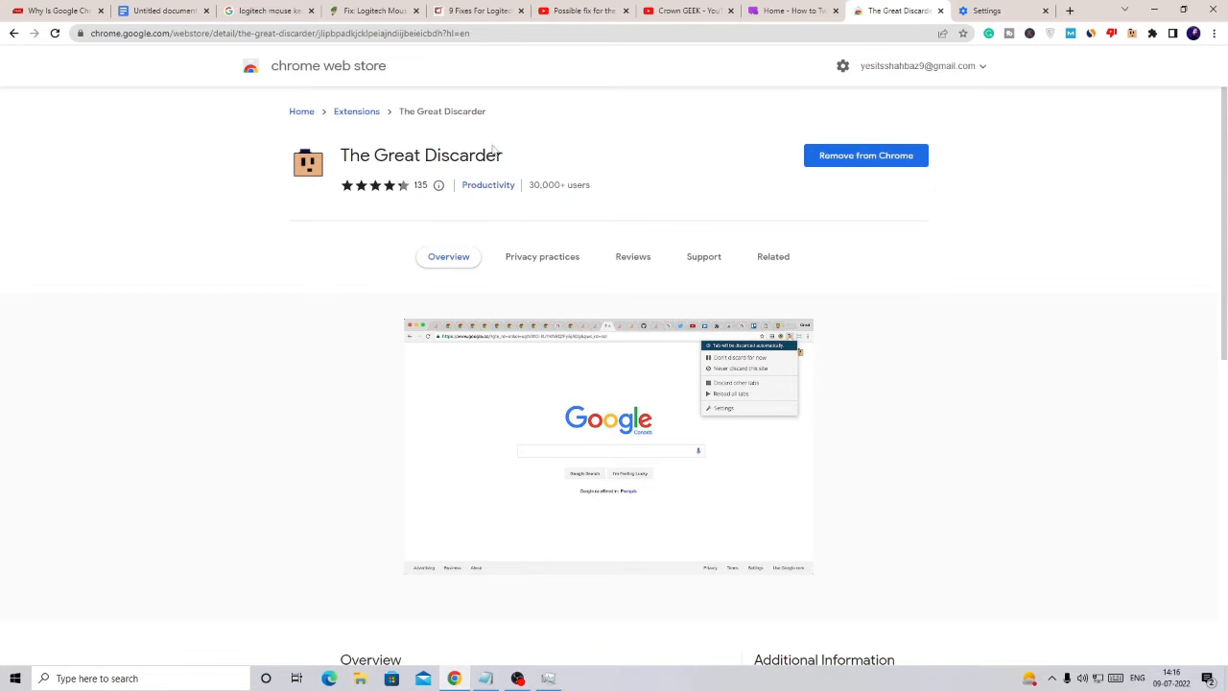
mouse_move(865, 156)
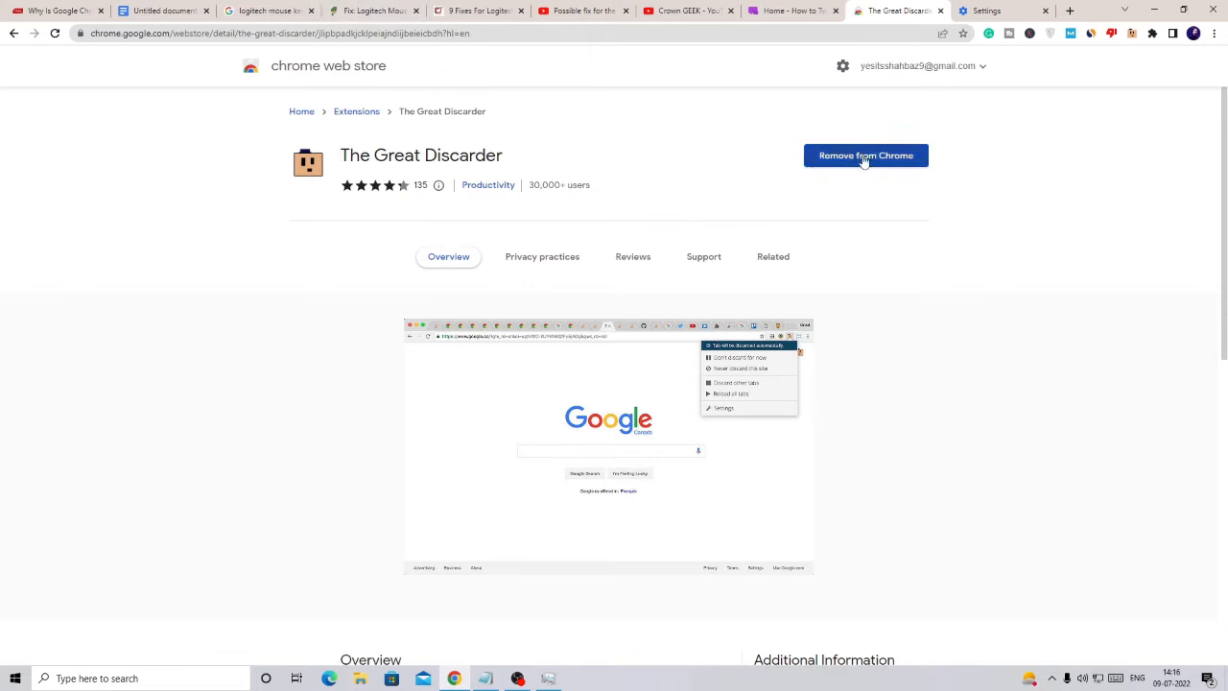
mouse_move(849, 170)
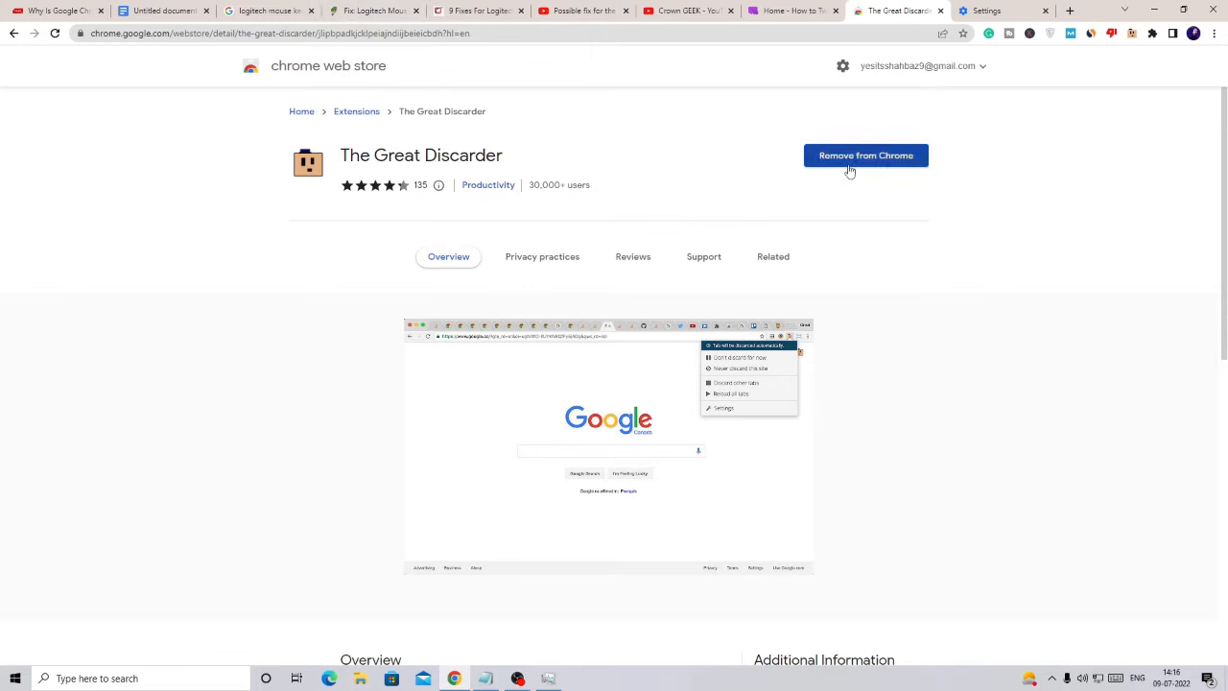
mouse_move(899, 171)
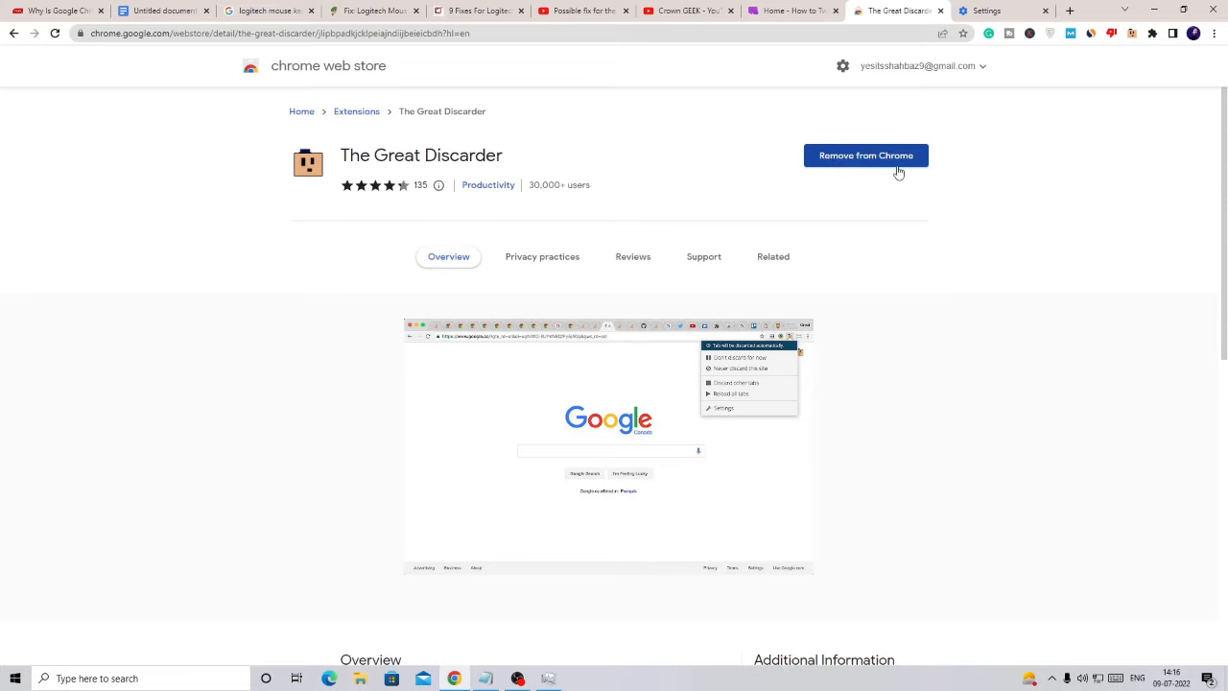
- On the How to Twitch tab, open The Great Discarder's toolbar menu of tab options
left_click(787, 11)
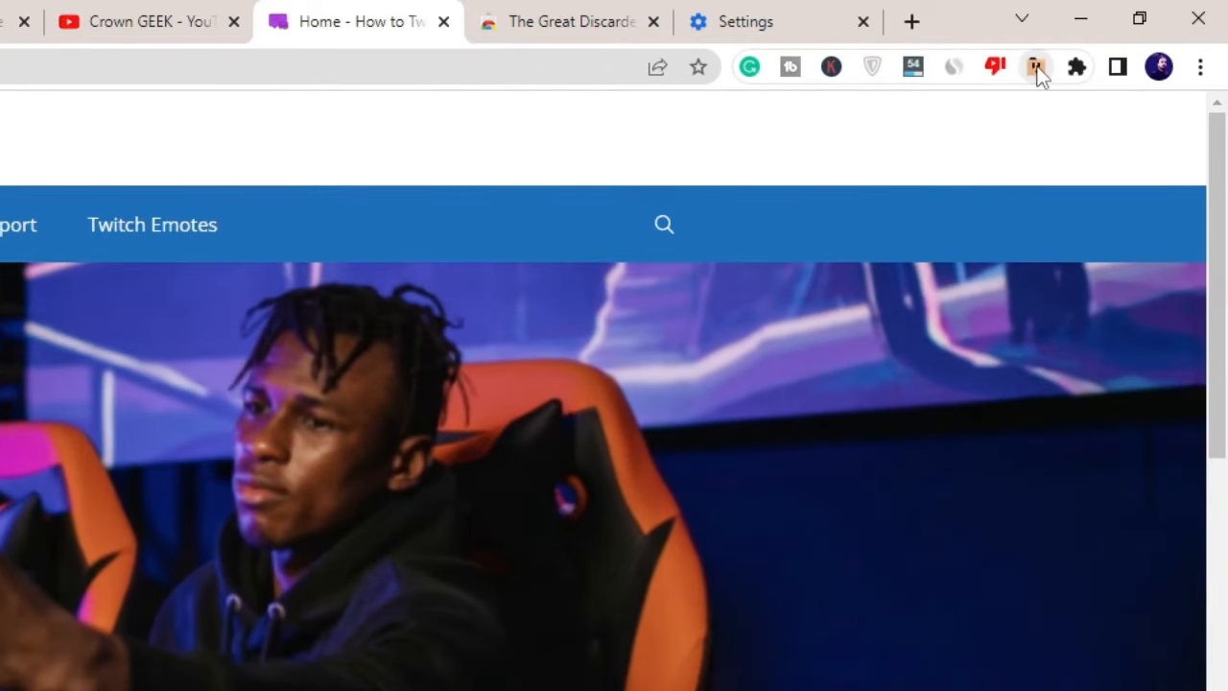
mouse_move(1035, 66)
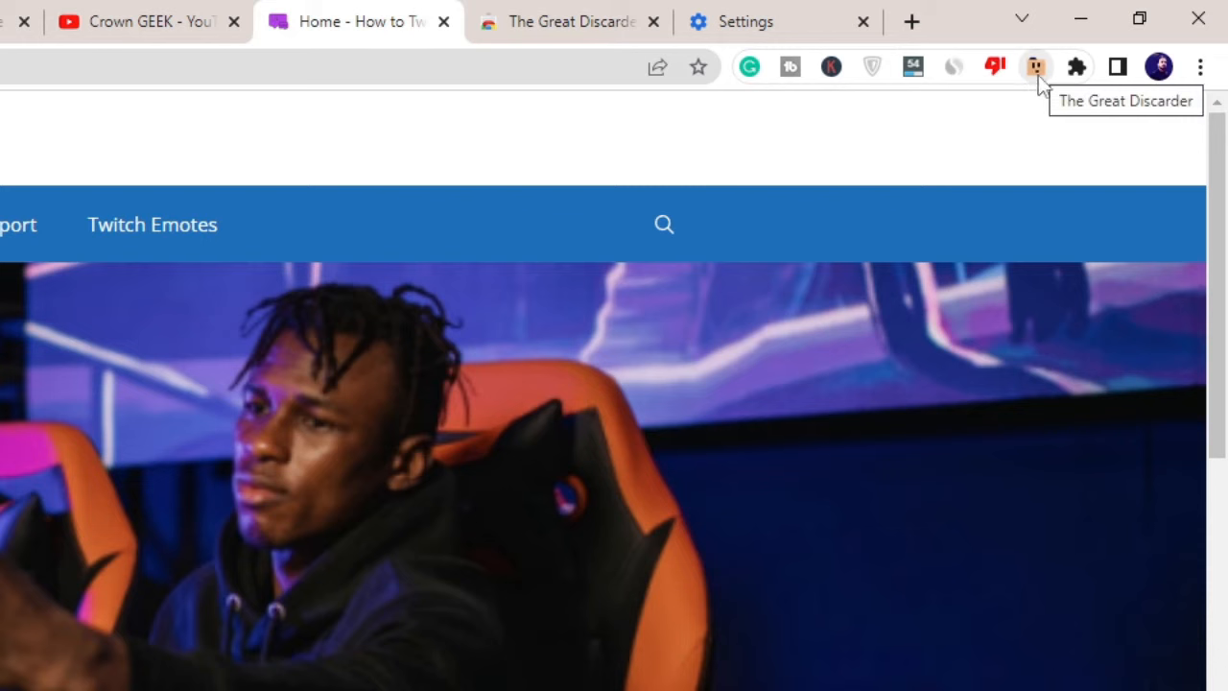
mouse_move(1041, 91)
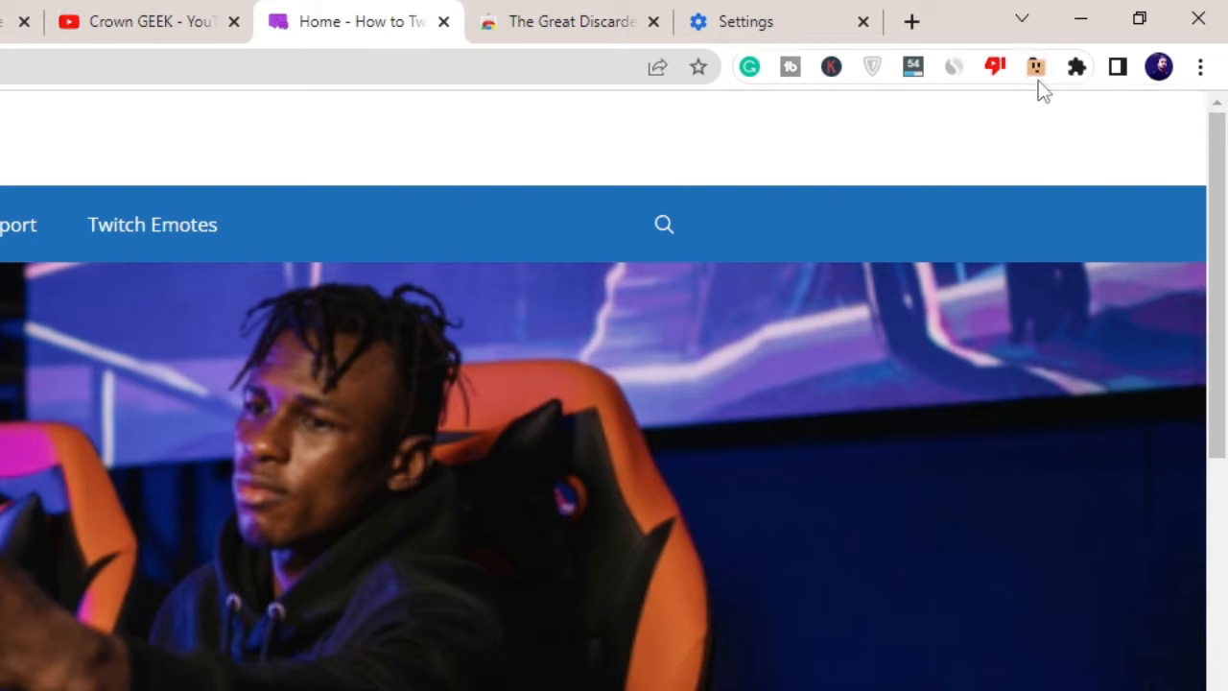
left_click(1035, 66)
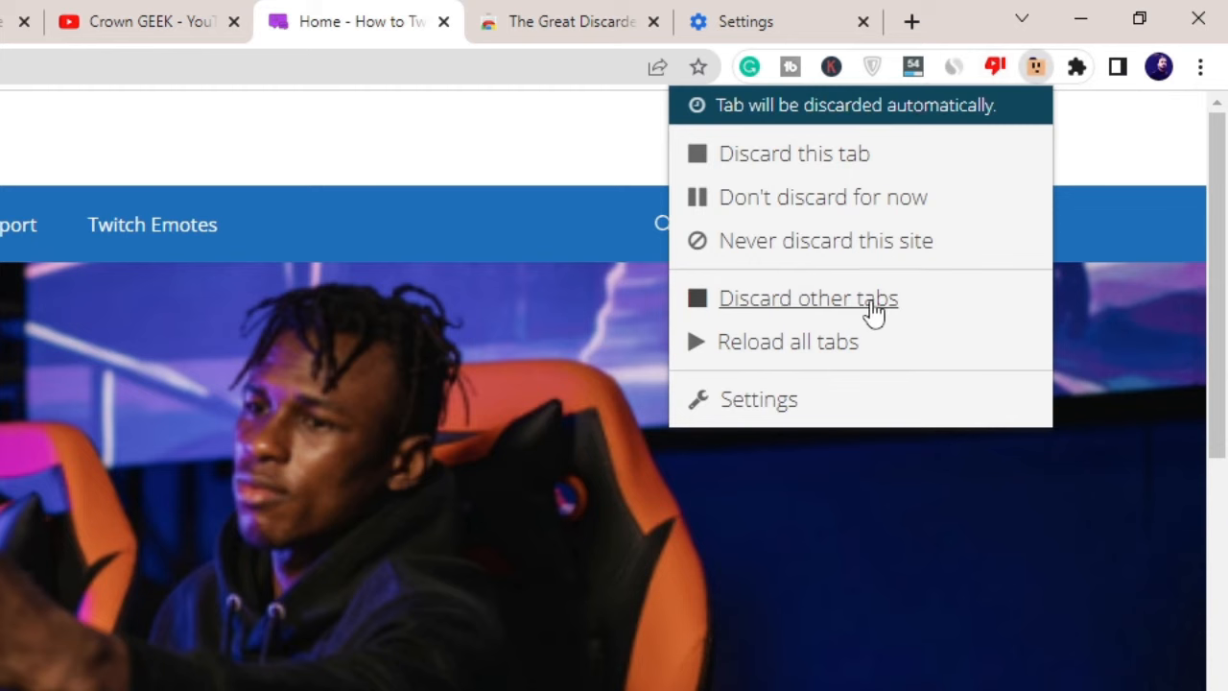
mouse_move(849, 317)
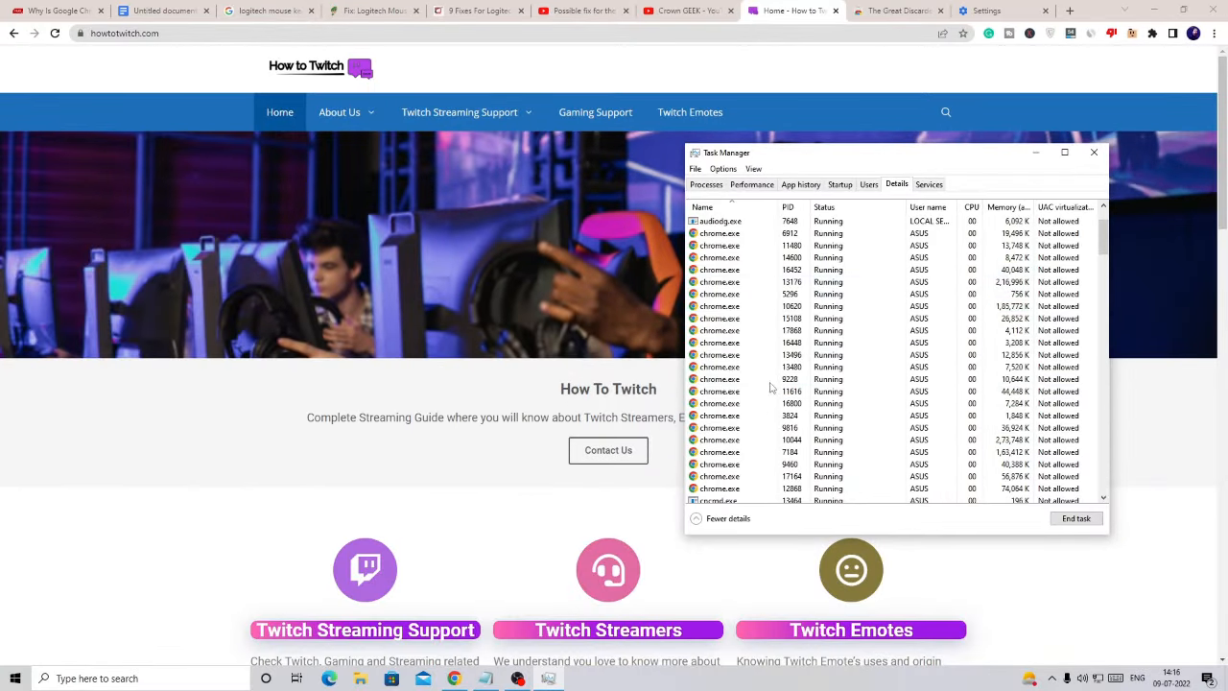
left_click(1094, 153)
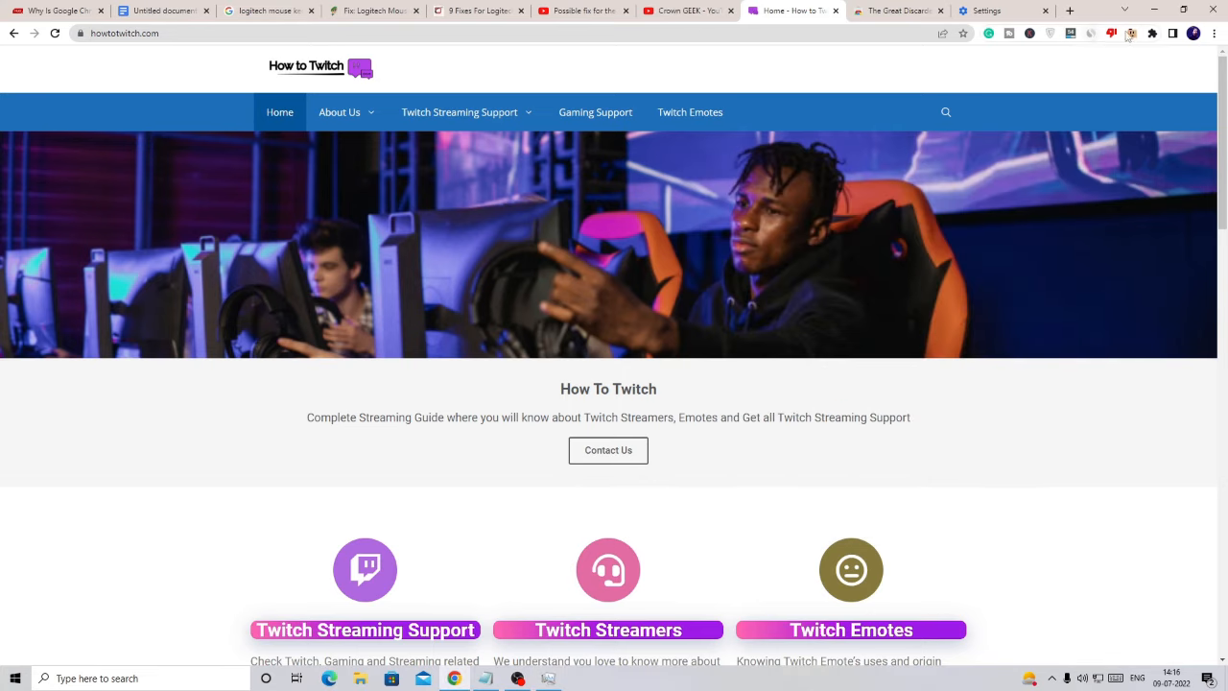
left_click(1132, 32)
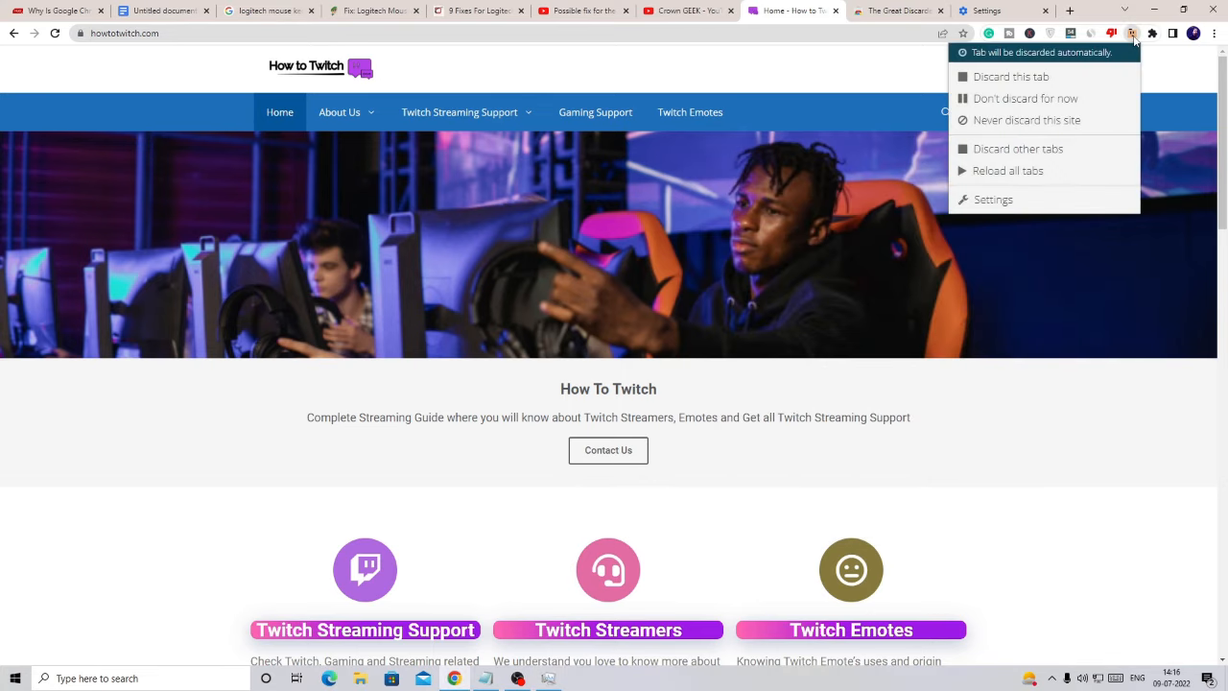